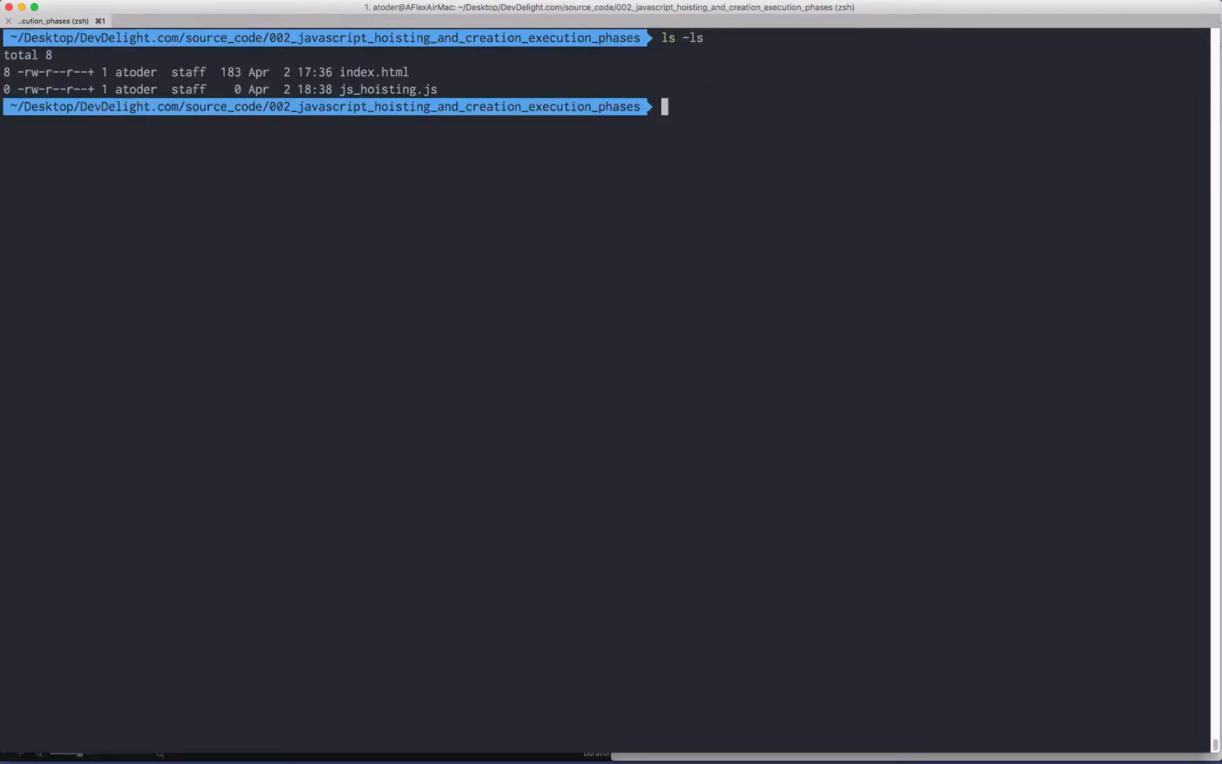
Launch vim on js_hoisting.js in iTerm2, beside the JavaScript Hoisting page in Chrome.
text(vim)
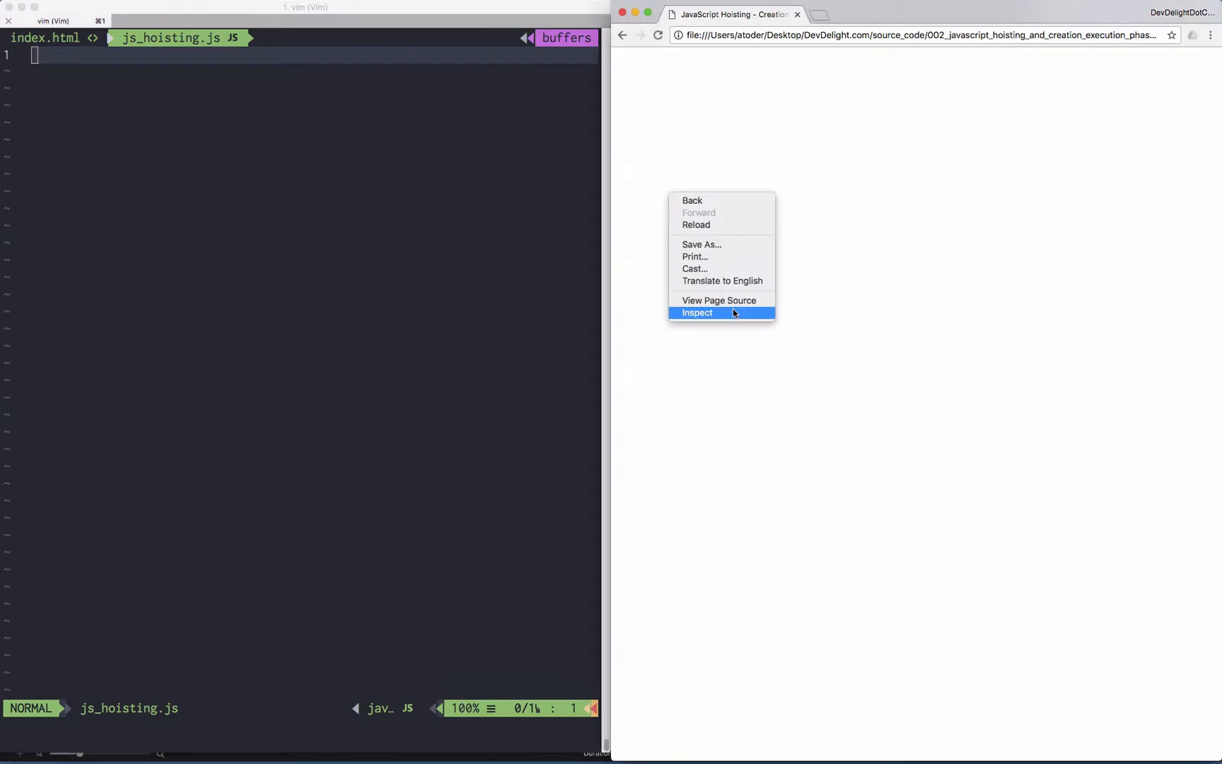
Open the DevTools console and write console.log('testing 1 2 3'); in js_hoisting.js.
click(696, 312)
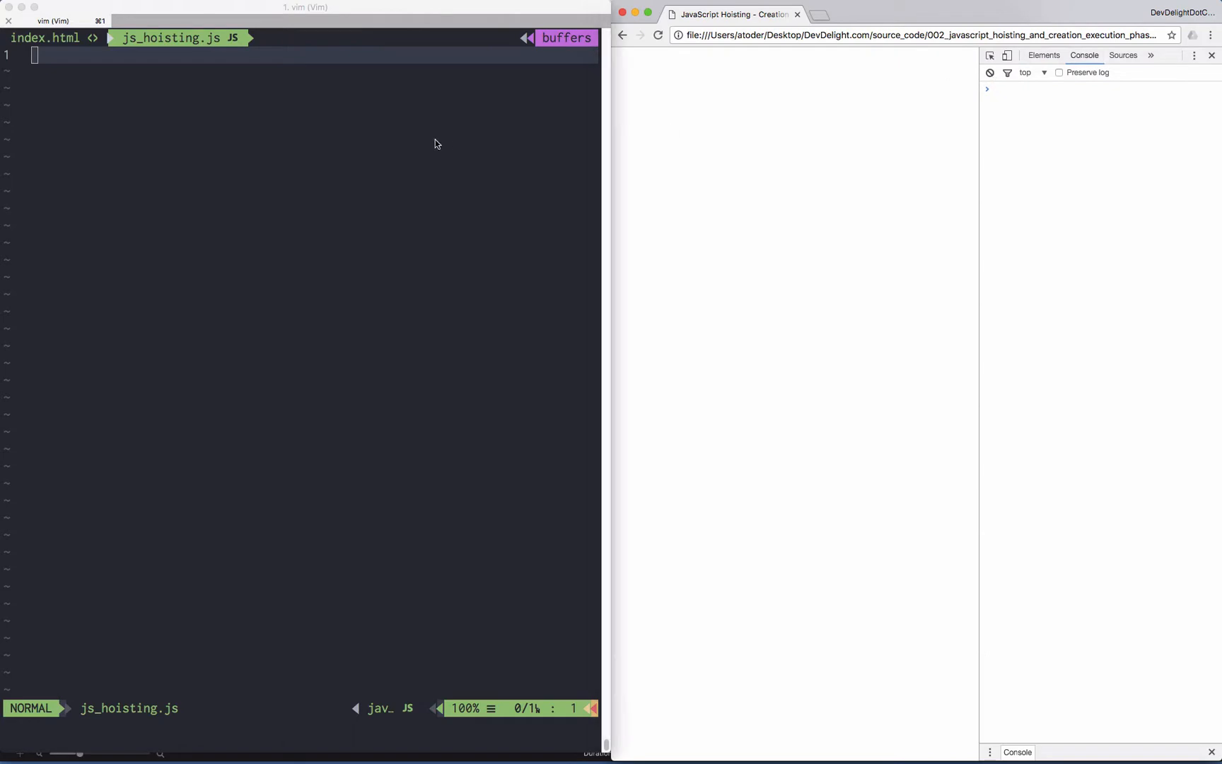
text(console.log('testing 1 2 3');)
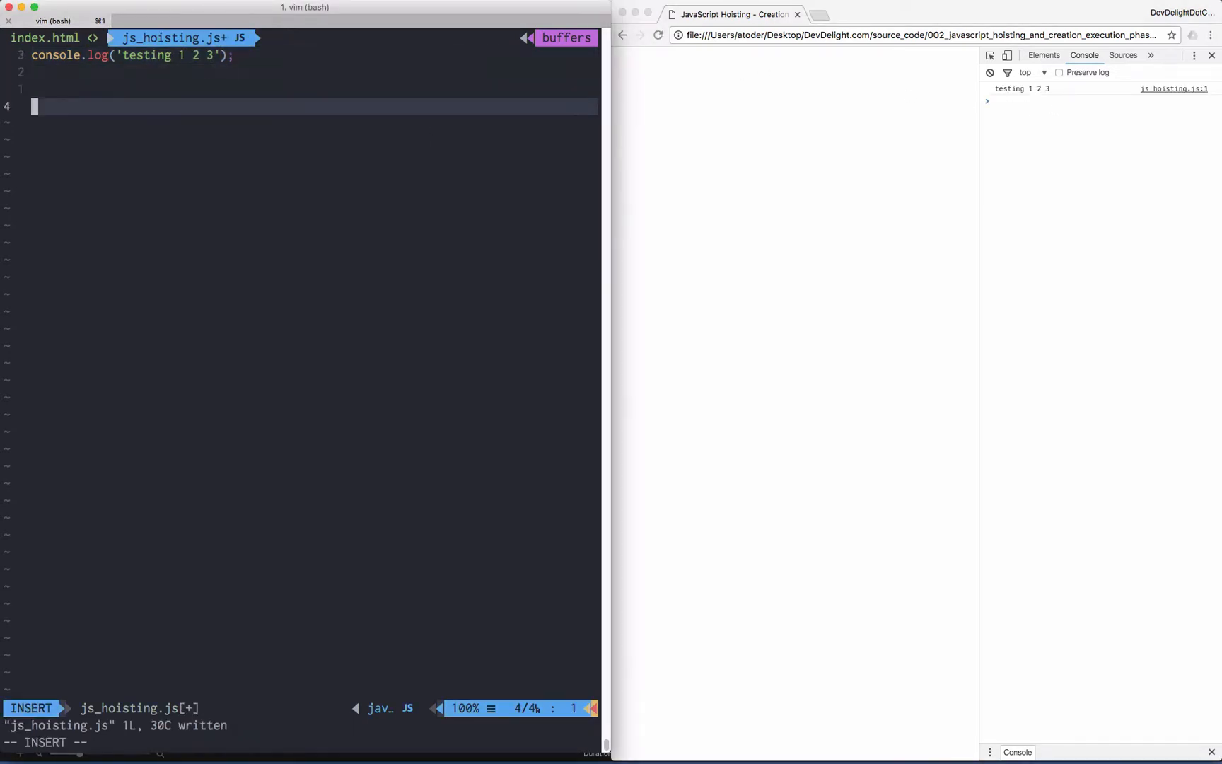
Log undeclared testName, save, and reload to show the ReferenceError.
text(console.log)
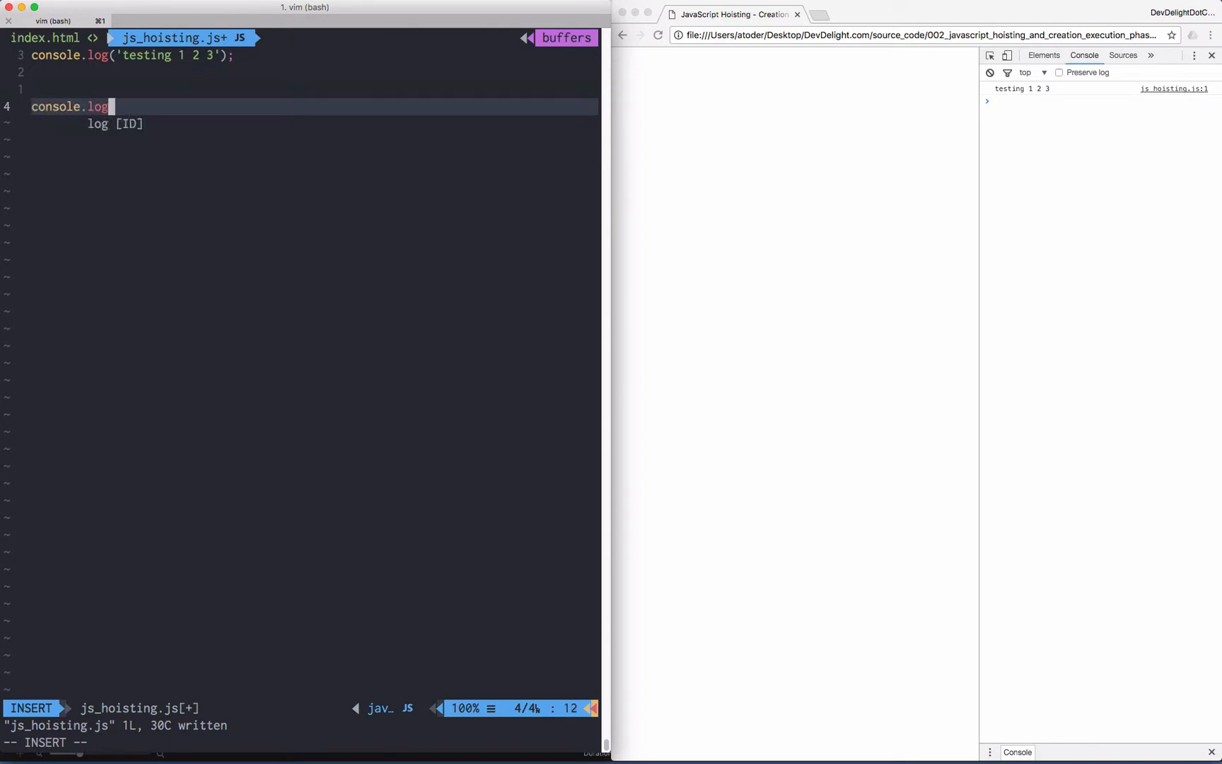
text((var)
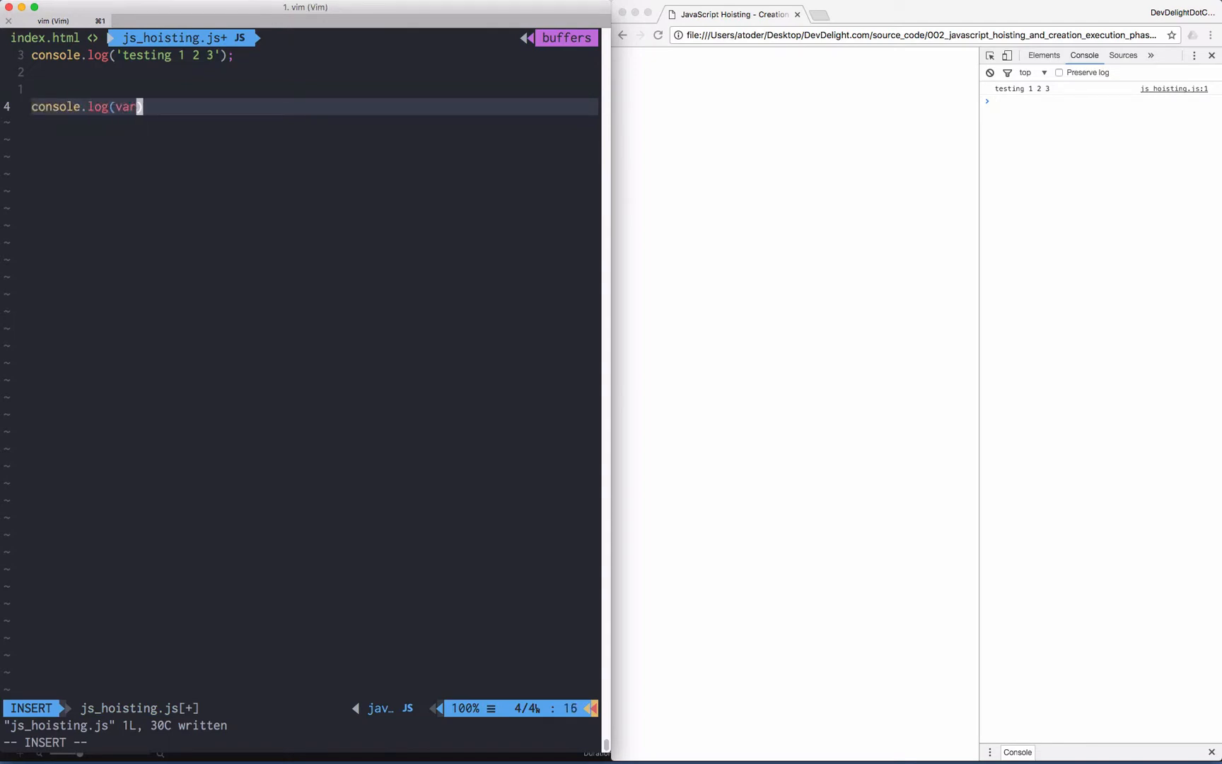
text(Name))
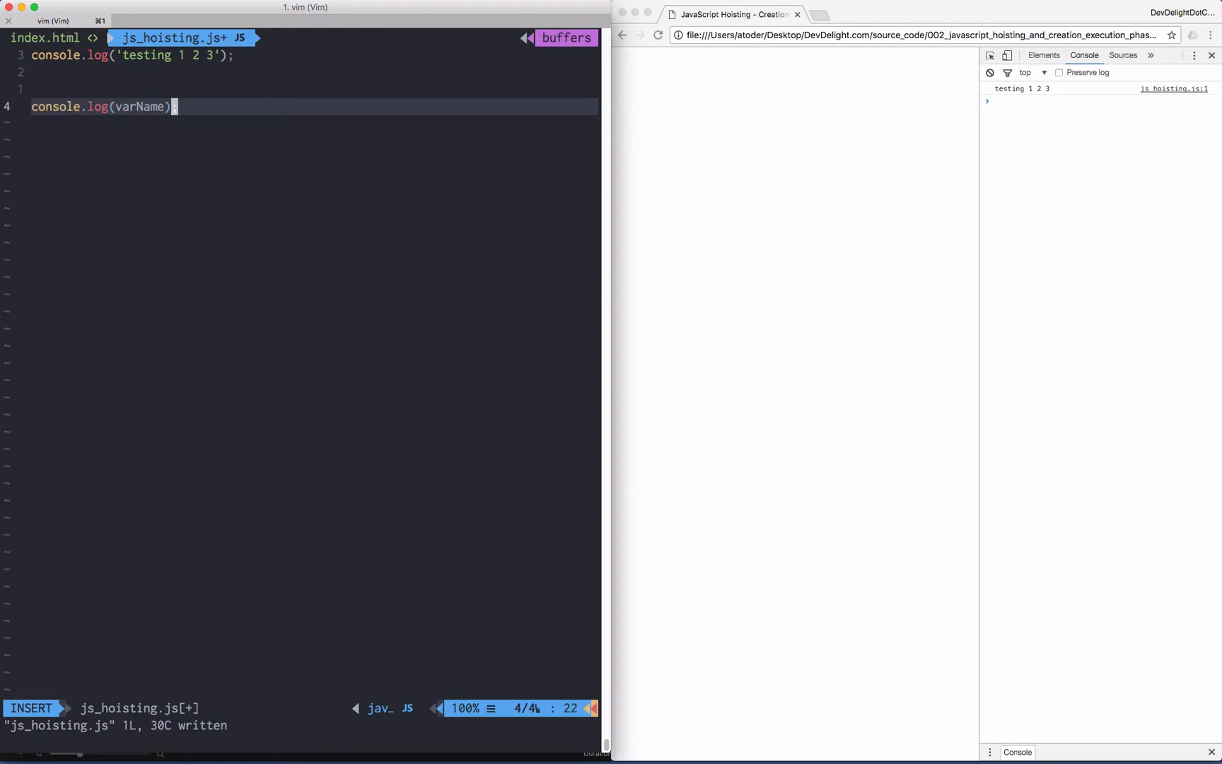
key(Escape)
text(test)
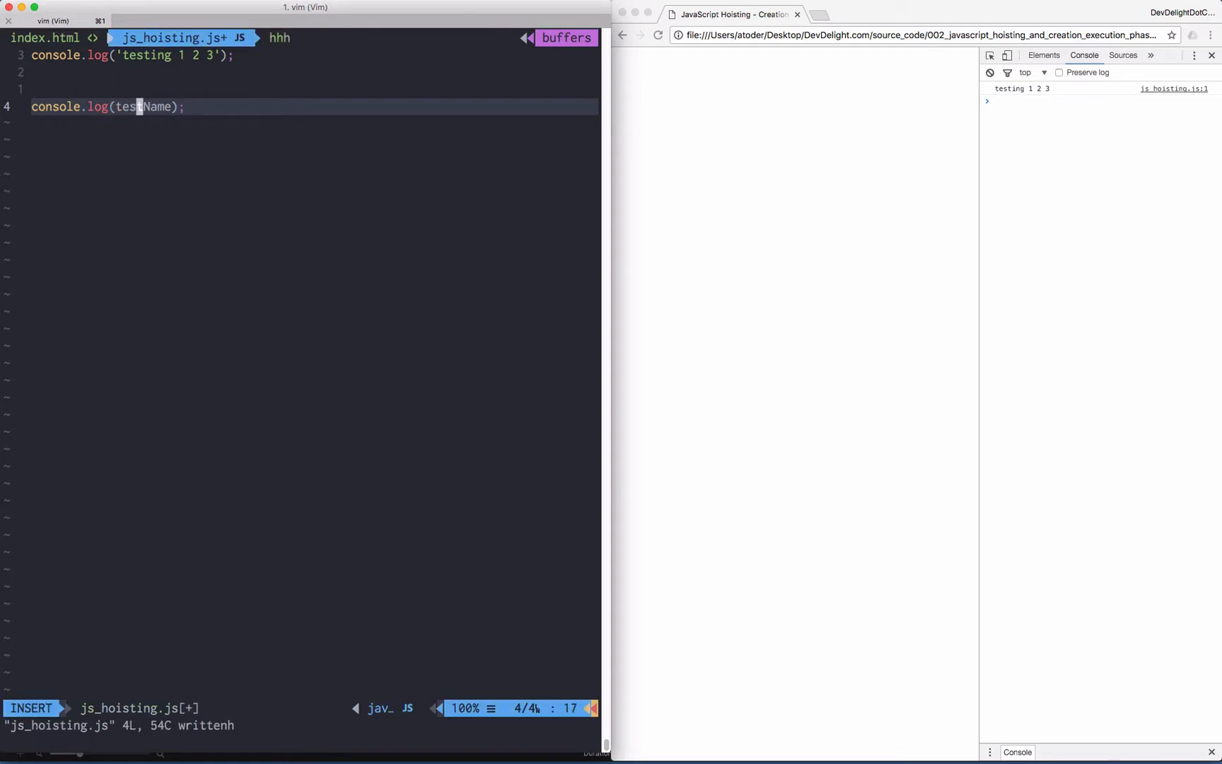
key(Escape)
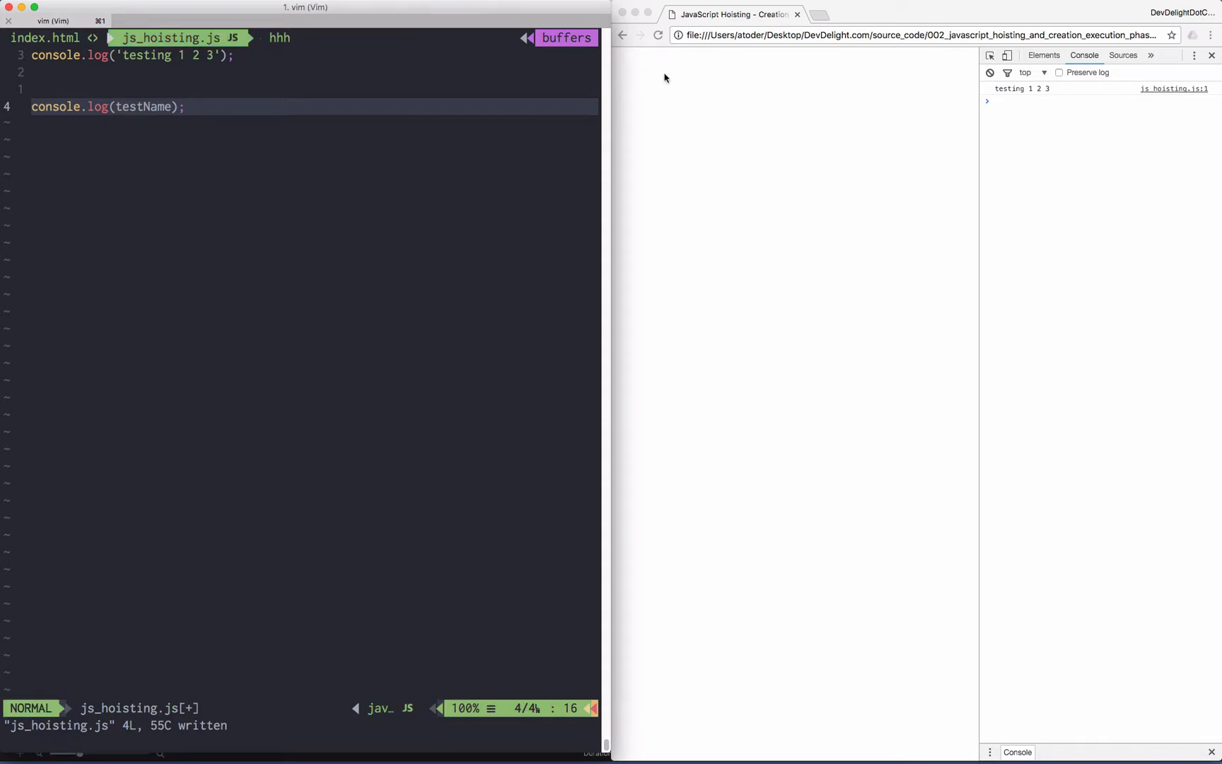
click(659, 35)
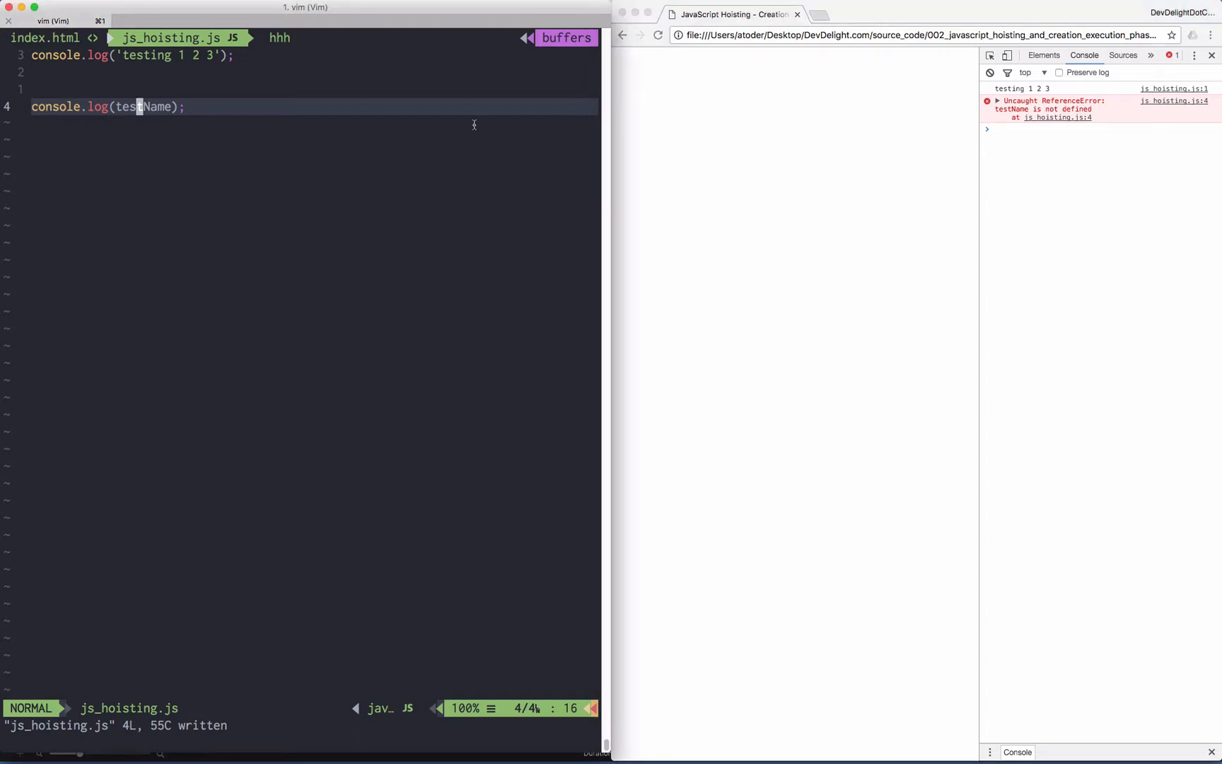
key(o)
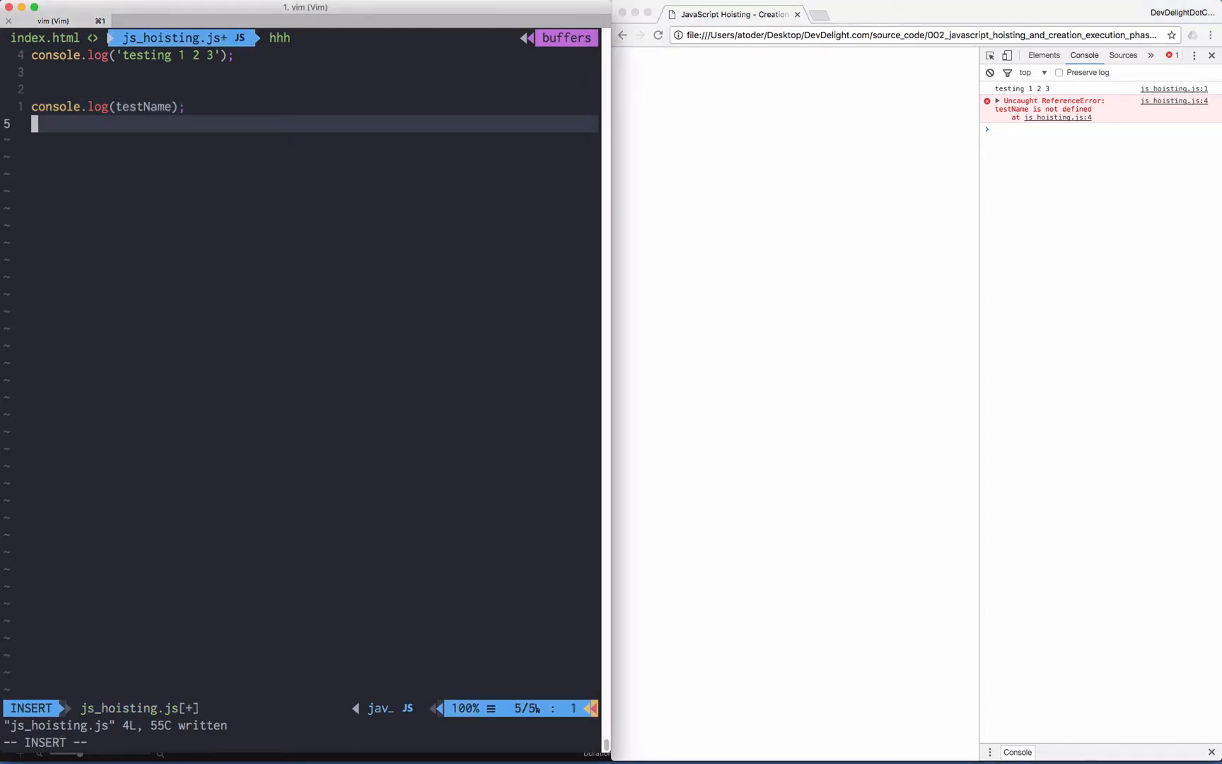
Add var testName; below the log, see undefined after reloading, then delete it.
text(var testName;)
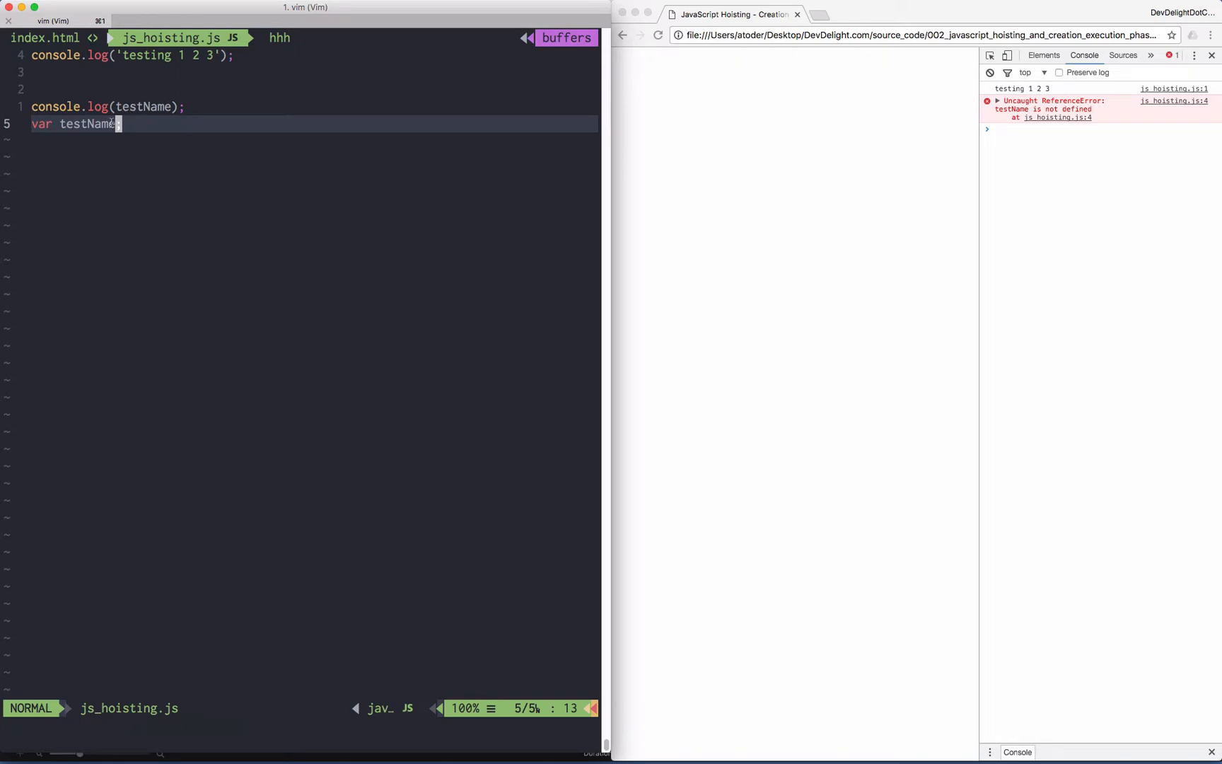
key(v)
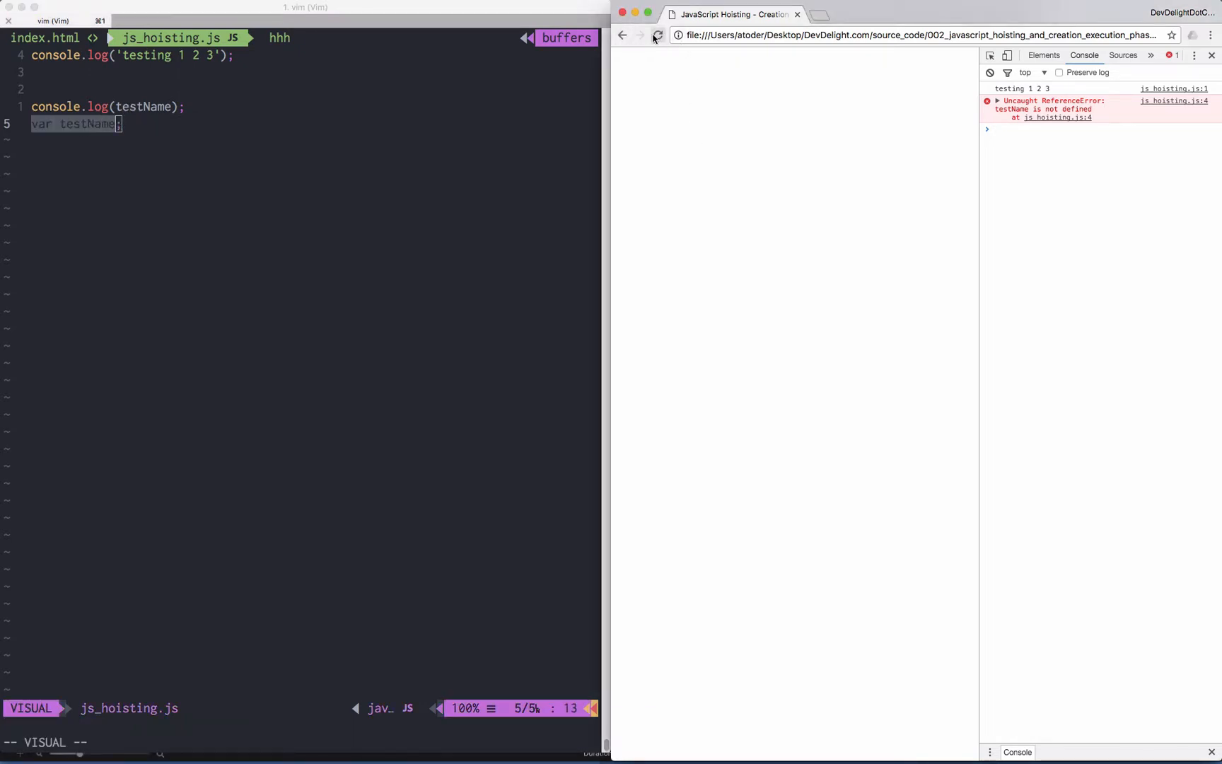
click(657, 36)
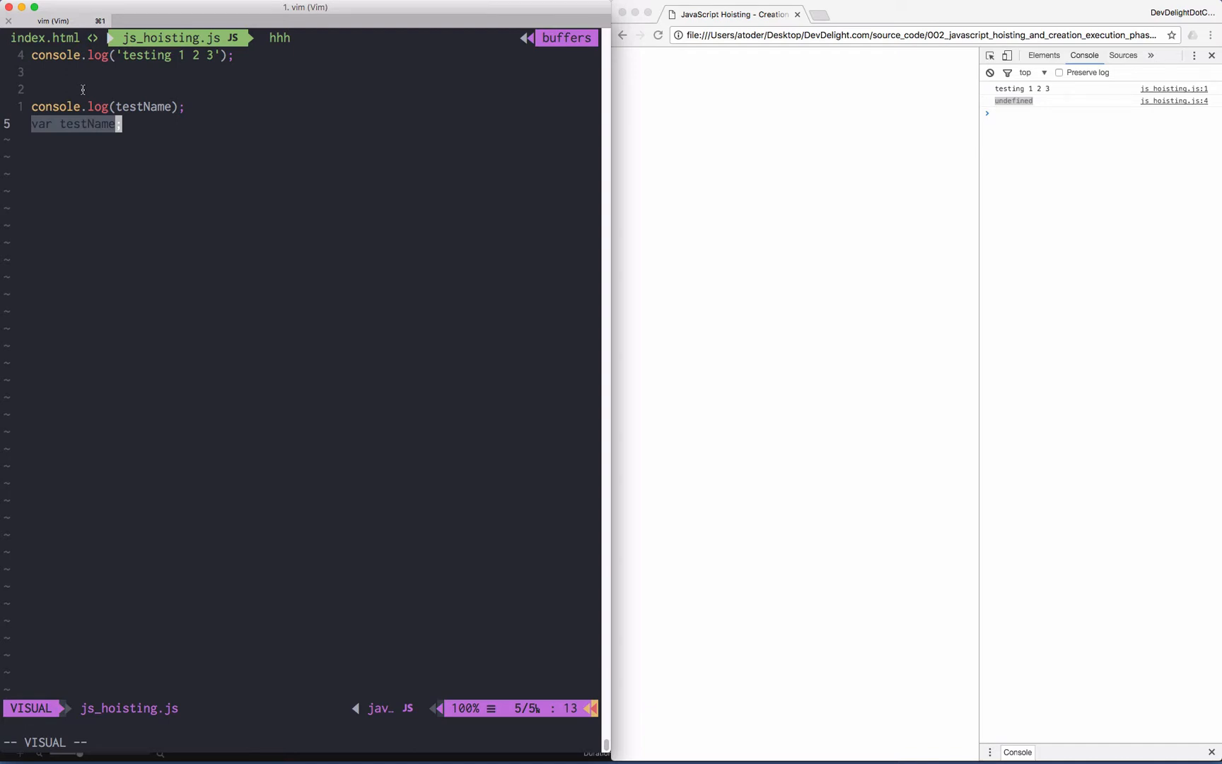
key(Escape)
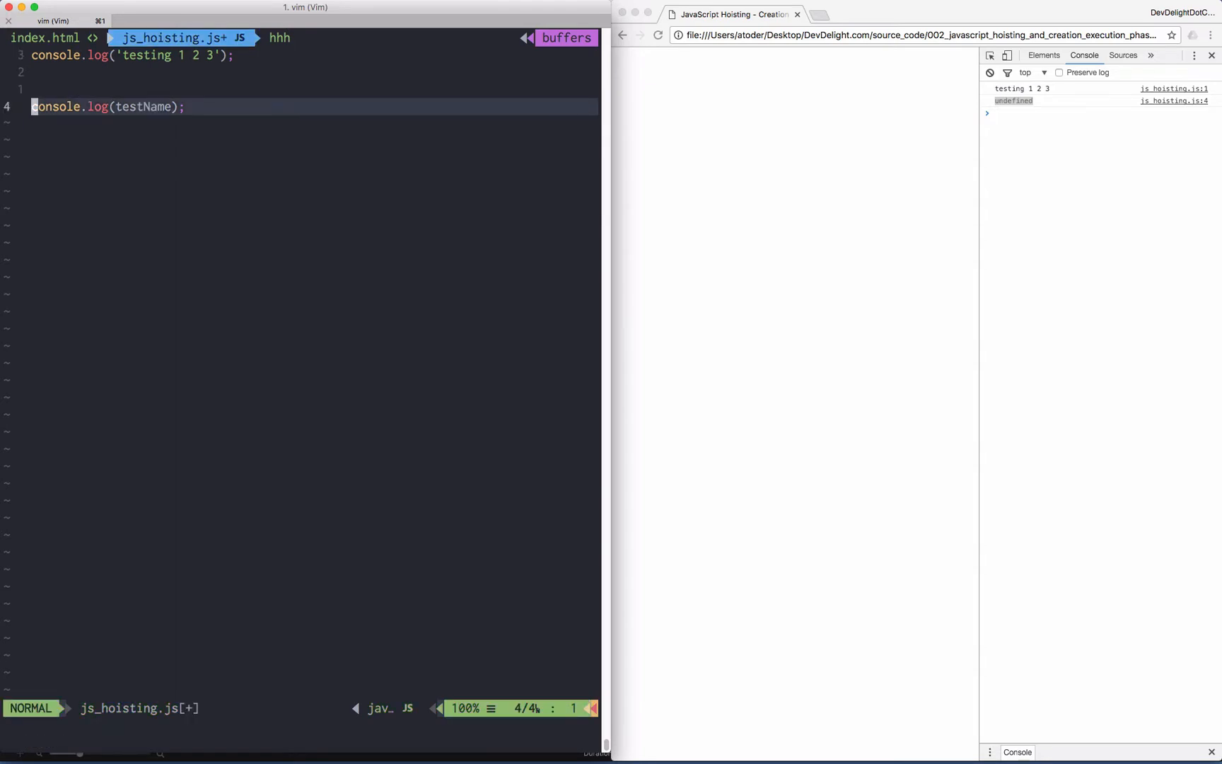
Declare var testName = 'ARNOLD' above the log so the console prints ARNOLD.
text(var testName;)
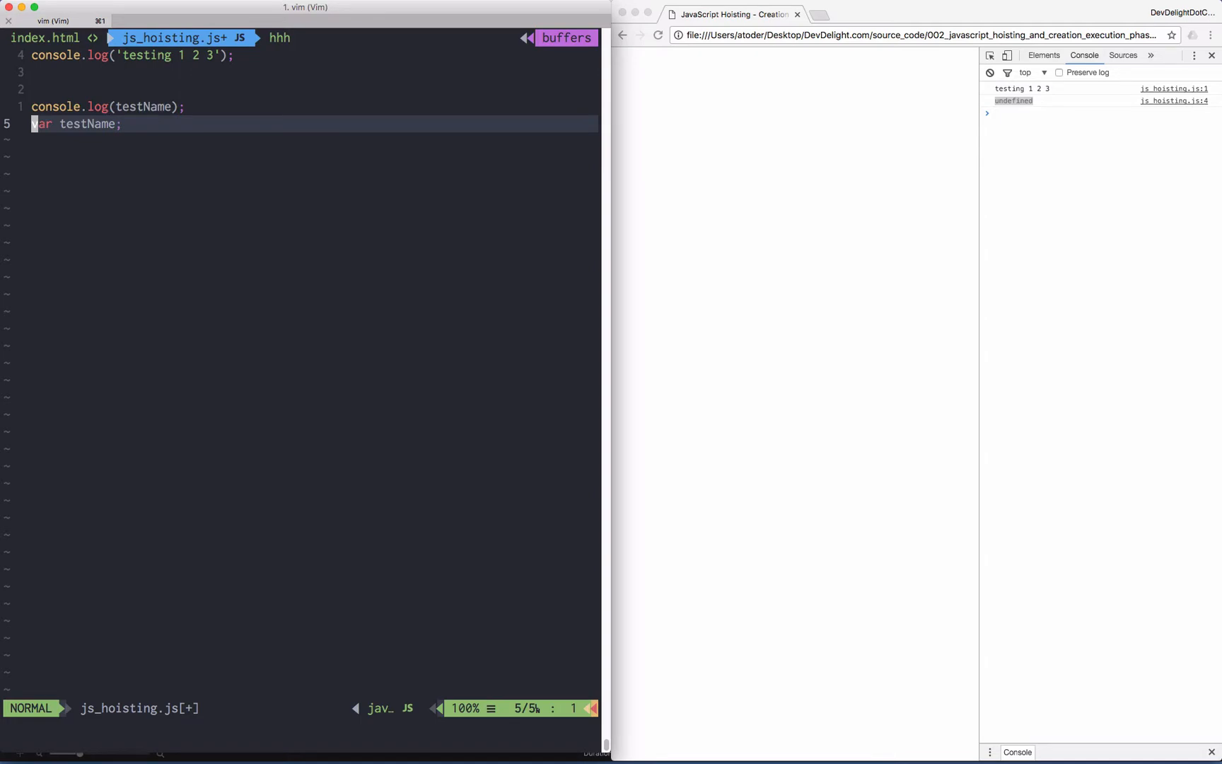
text(= tes)
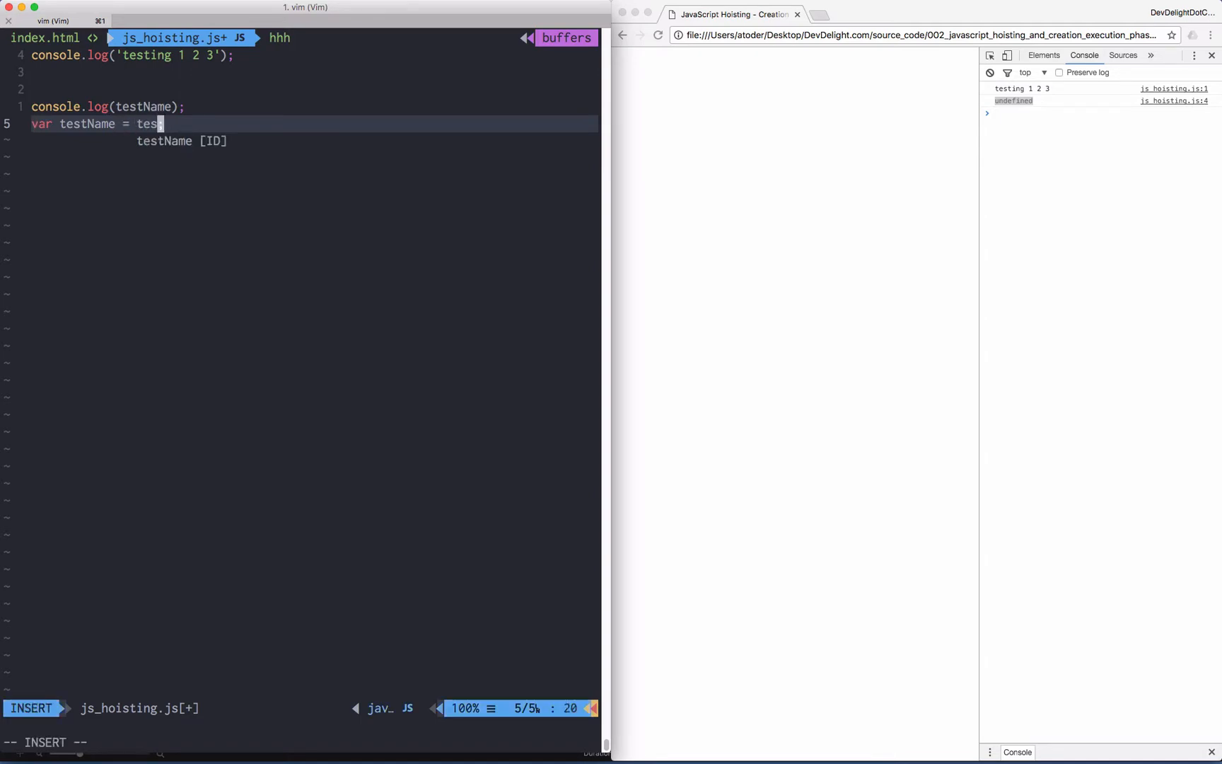
text('ARNO)
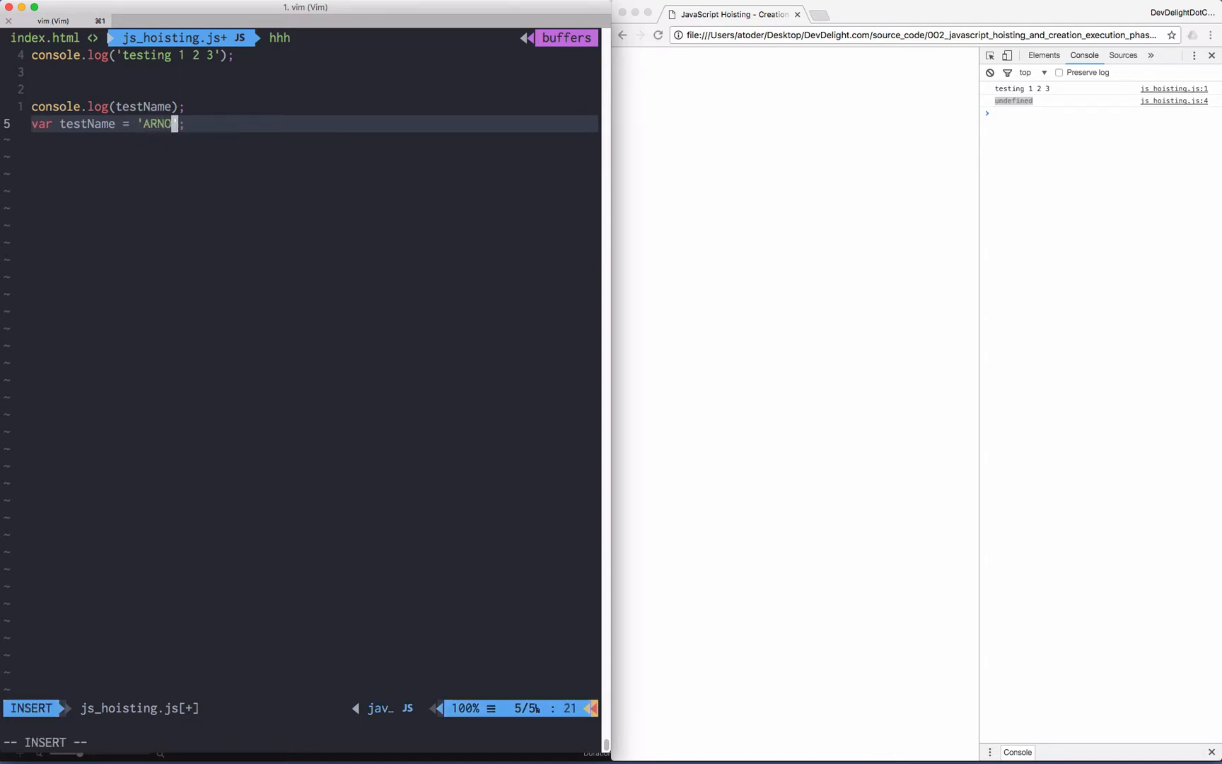
key(Escape)
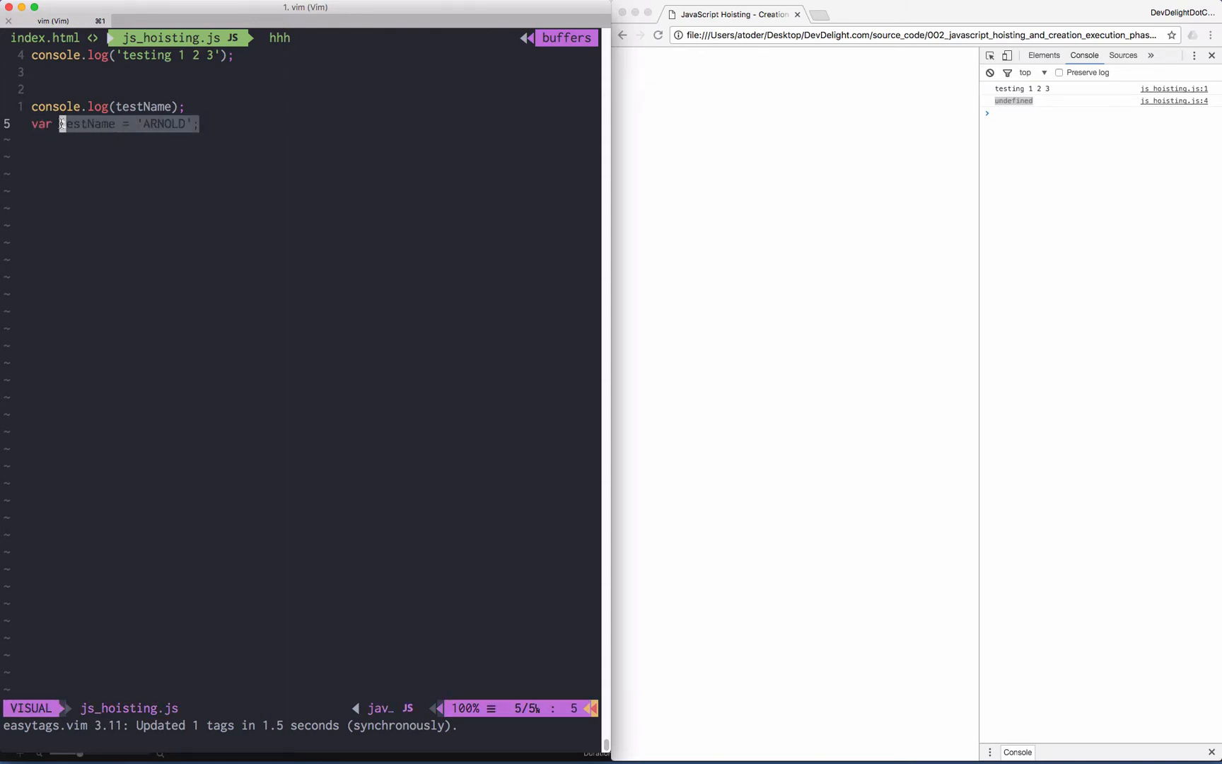
key(Escape)
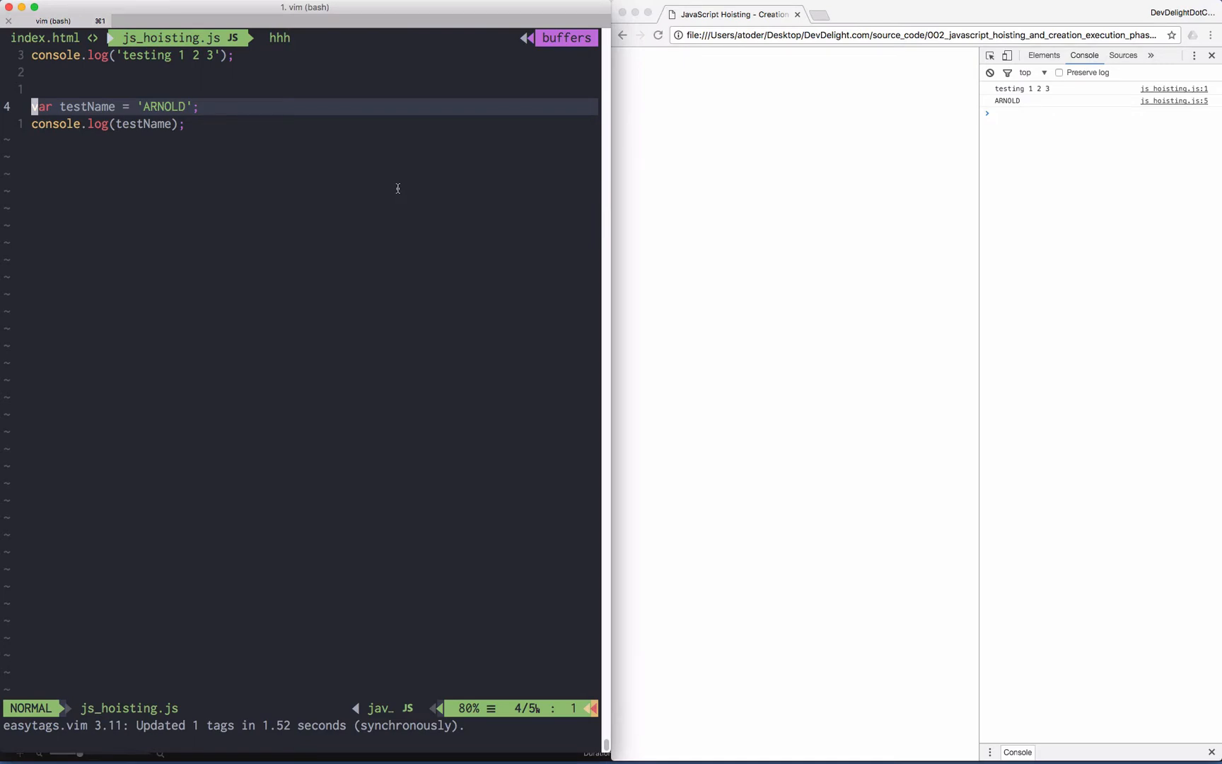
Define getToDaChoppa logging 'NOW', call it, and reload to print NOW.
text(f)
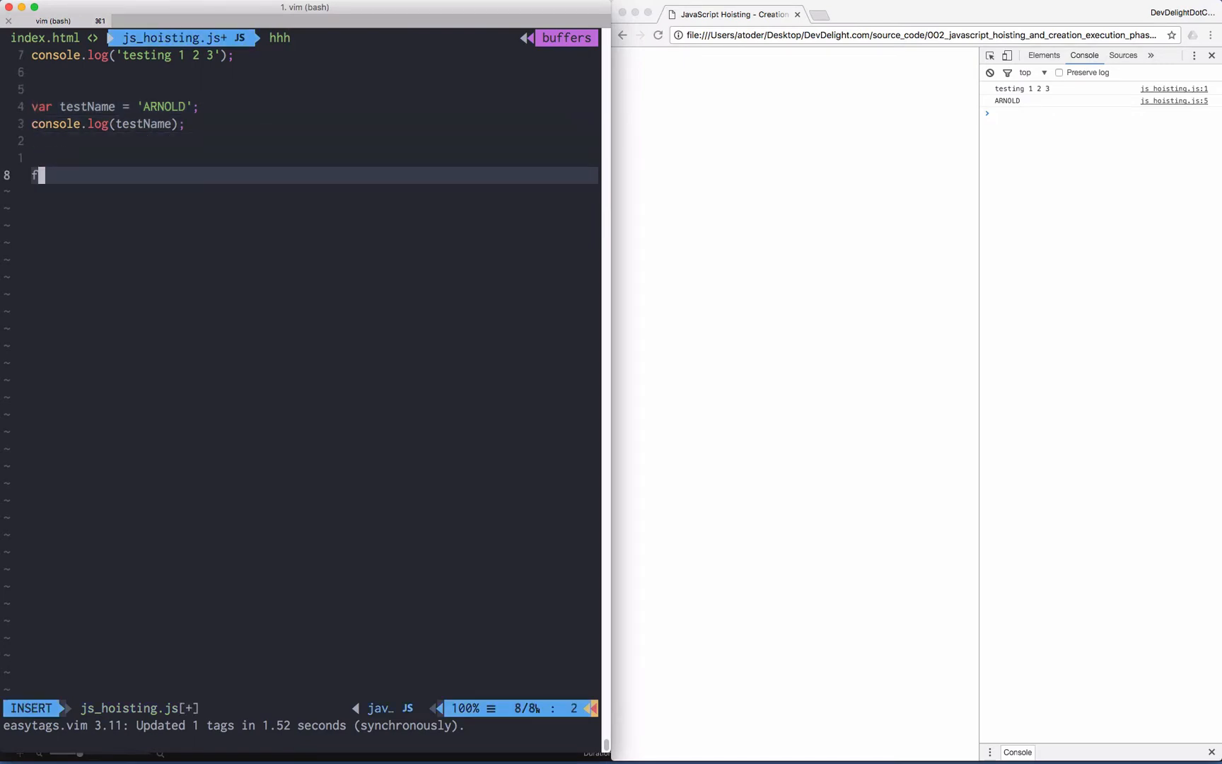
text(unction getT)
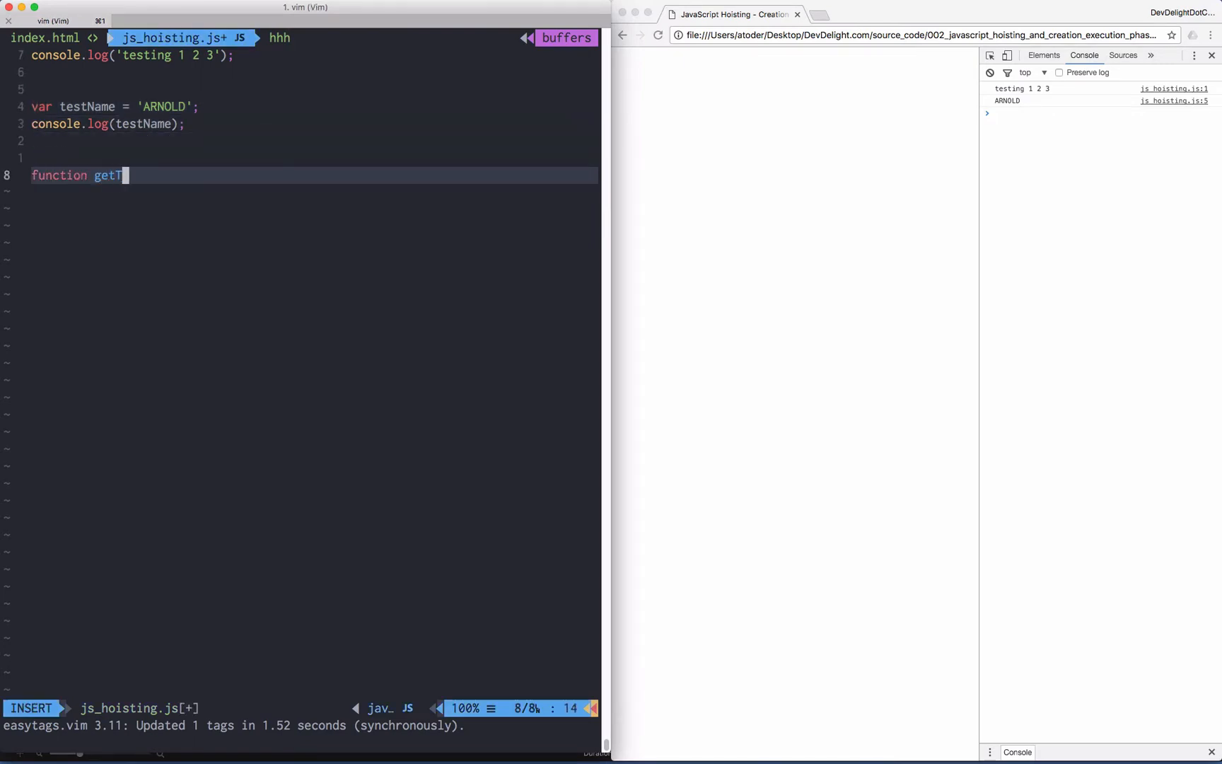
text(oDaCHOPPA)
text(console.log()
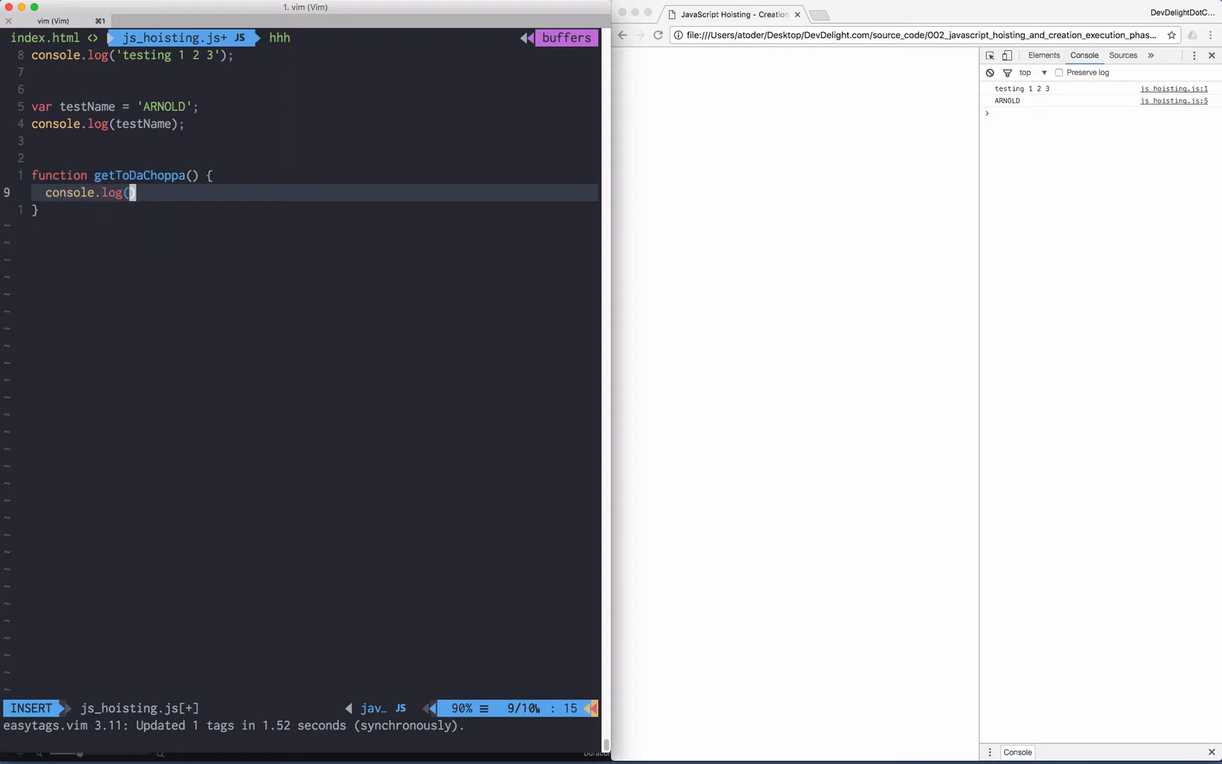
text('NOW'))
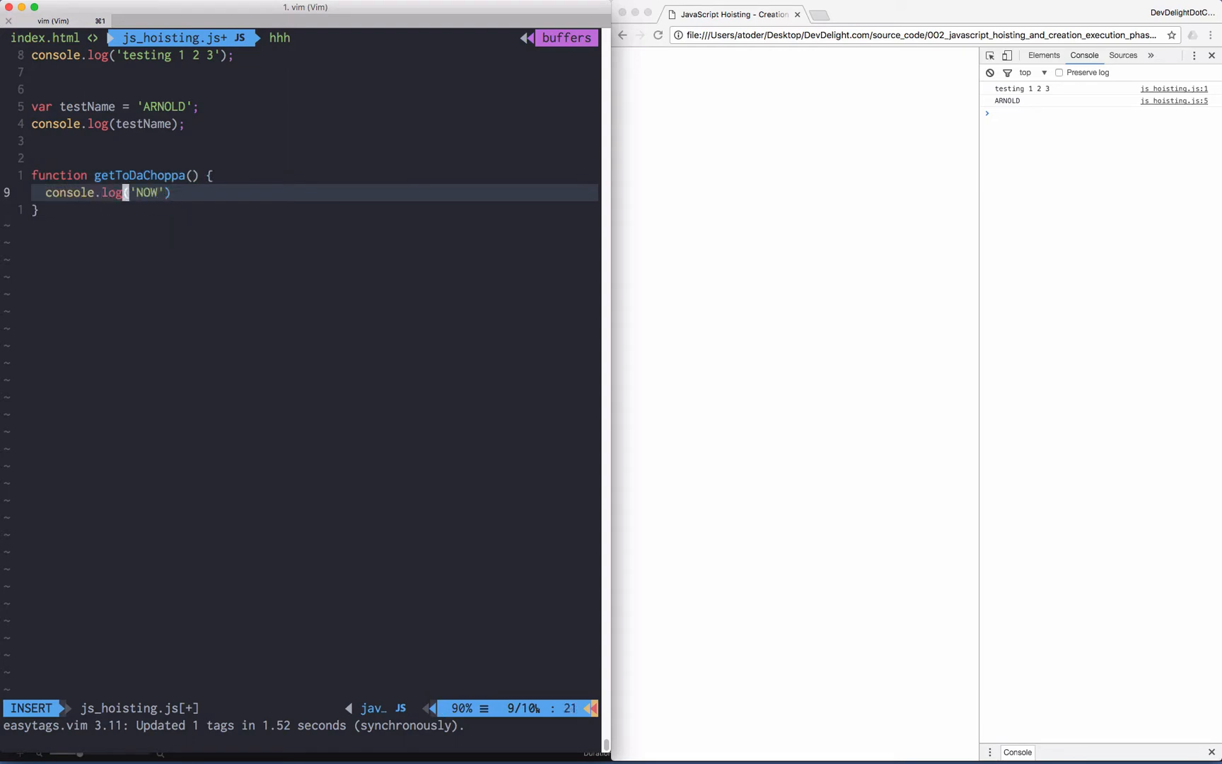
key(Escape)
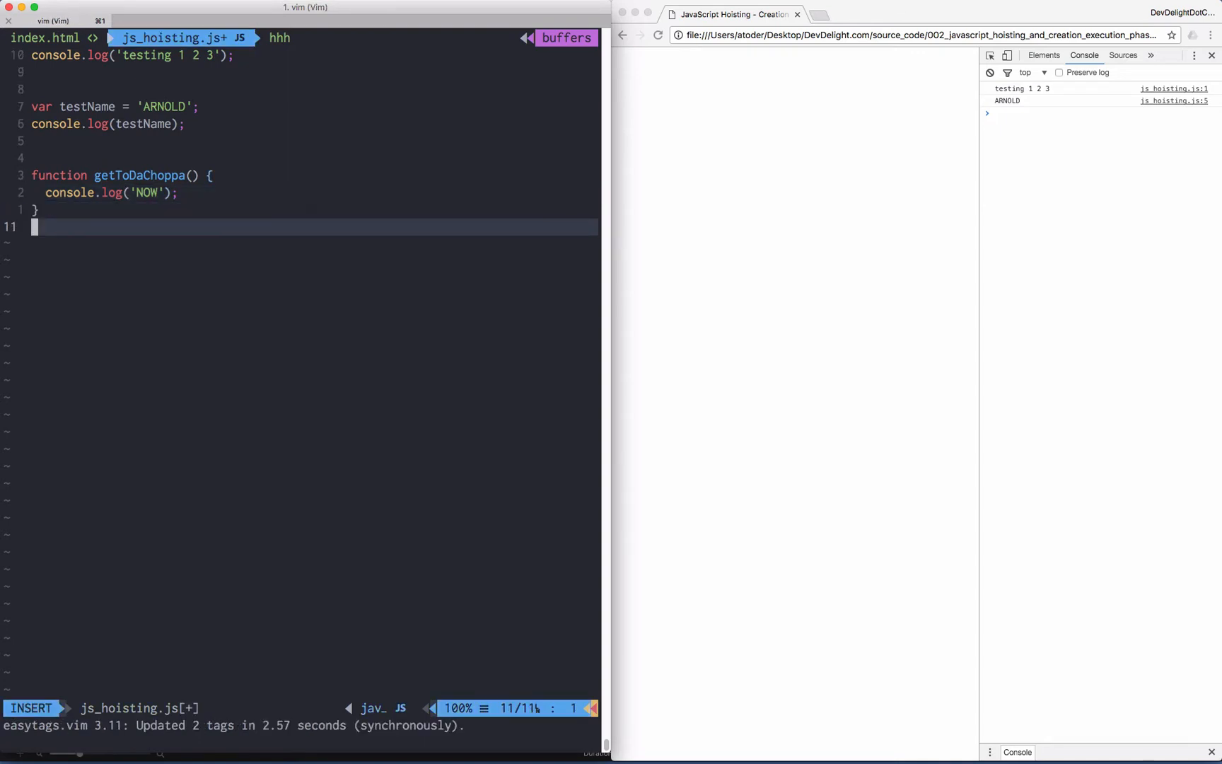
text(getToDaChoppa();)
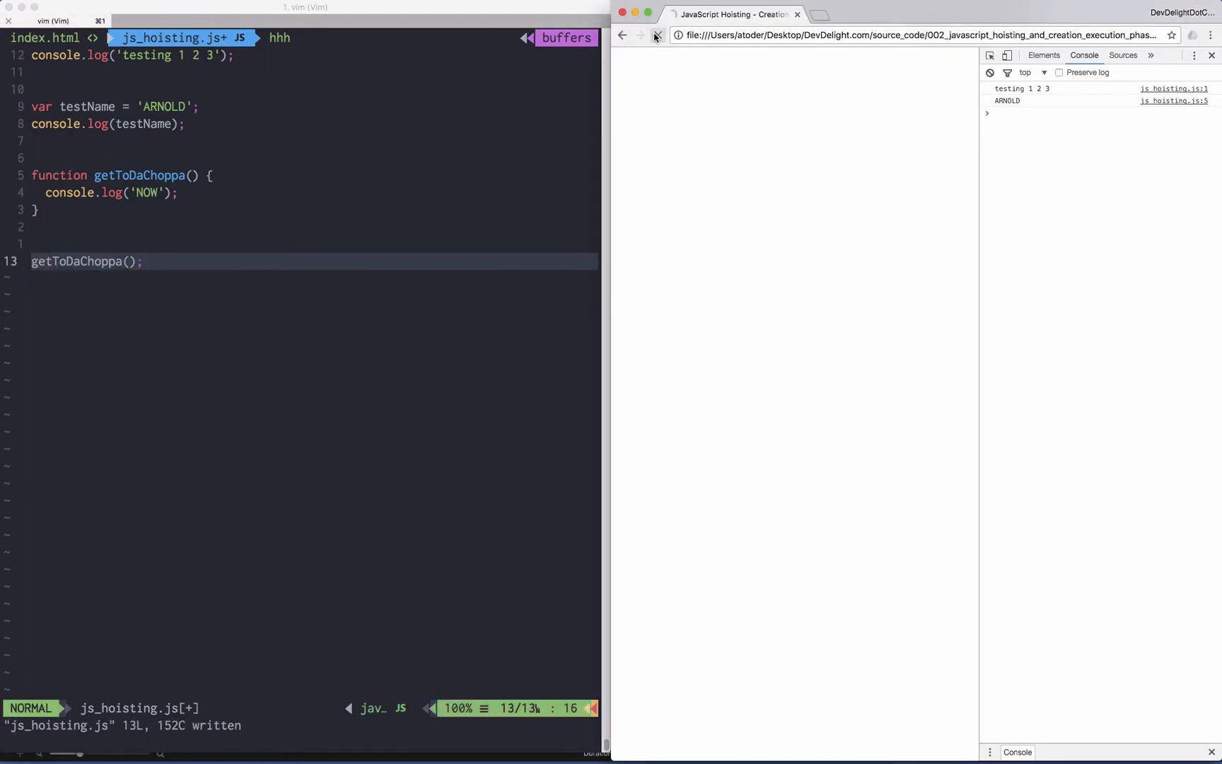
click(657, 36)
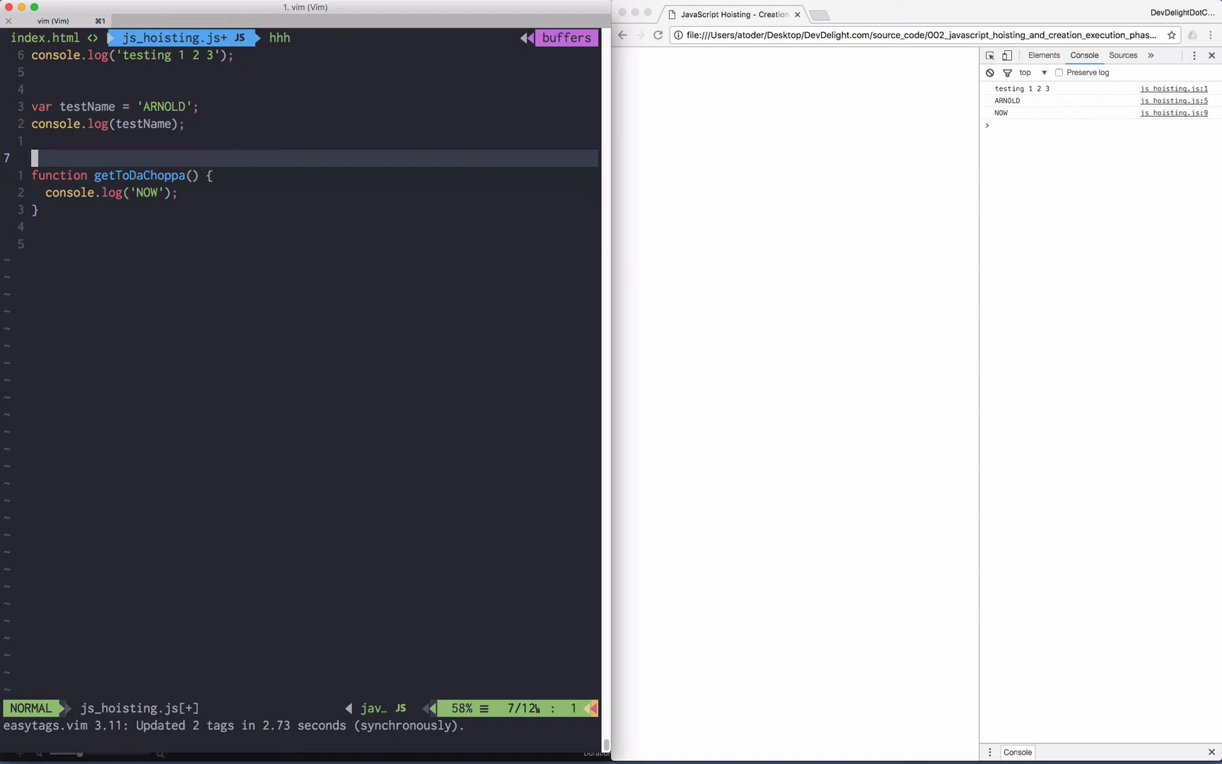
Call getToDaChoppa(); above its definition and confirm NOW still prints after reloading.
text(getToDaChoppa();)
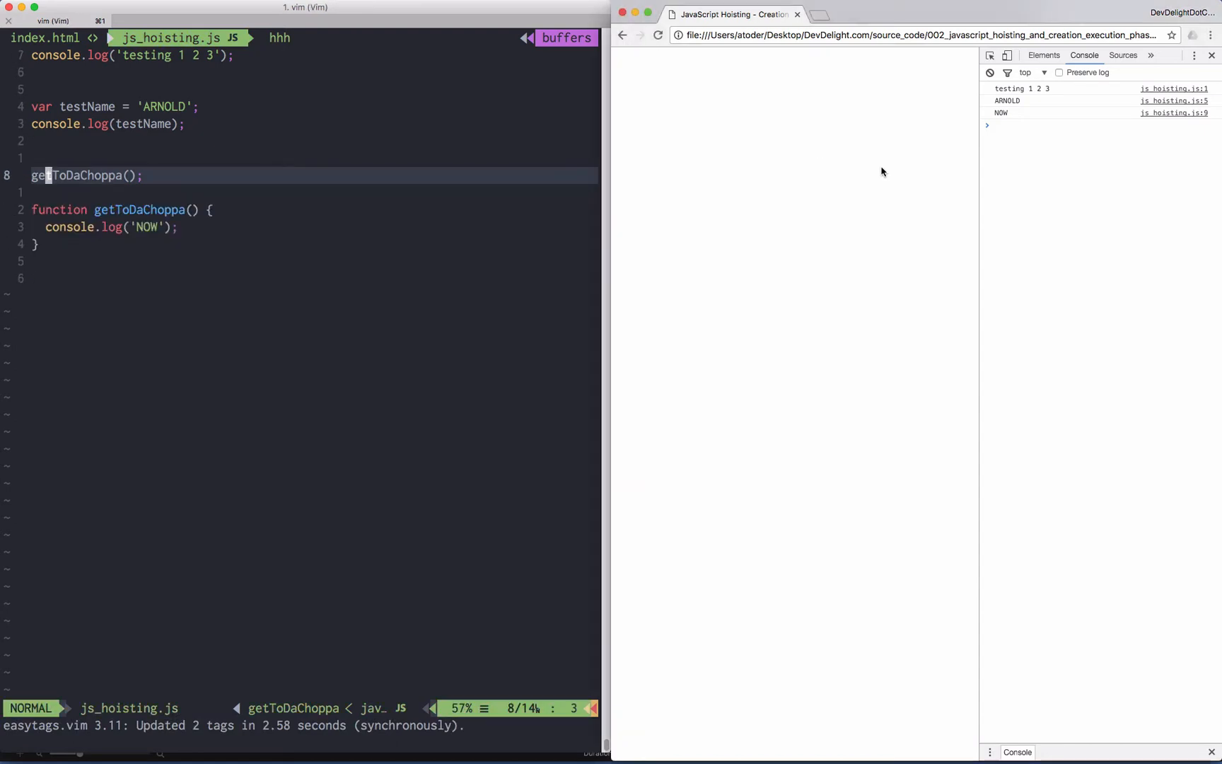
click(658, 36)
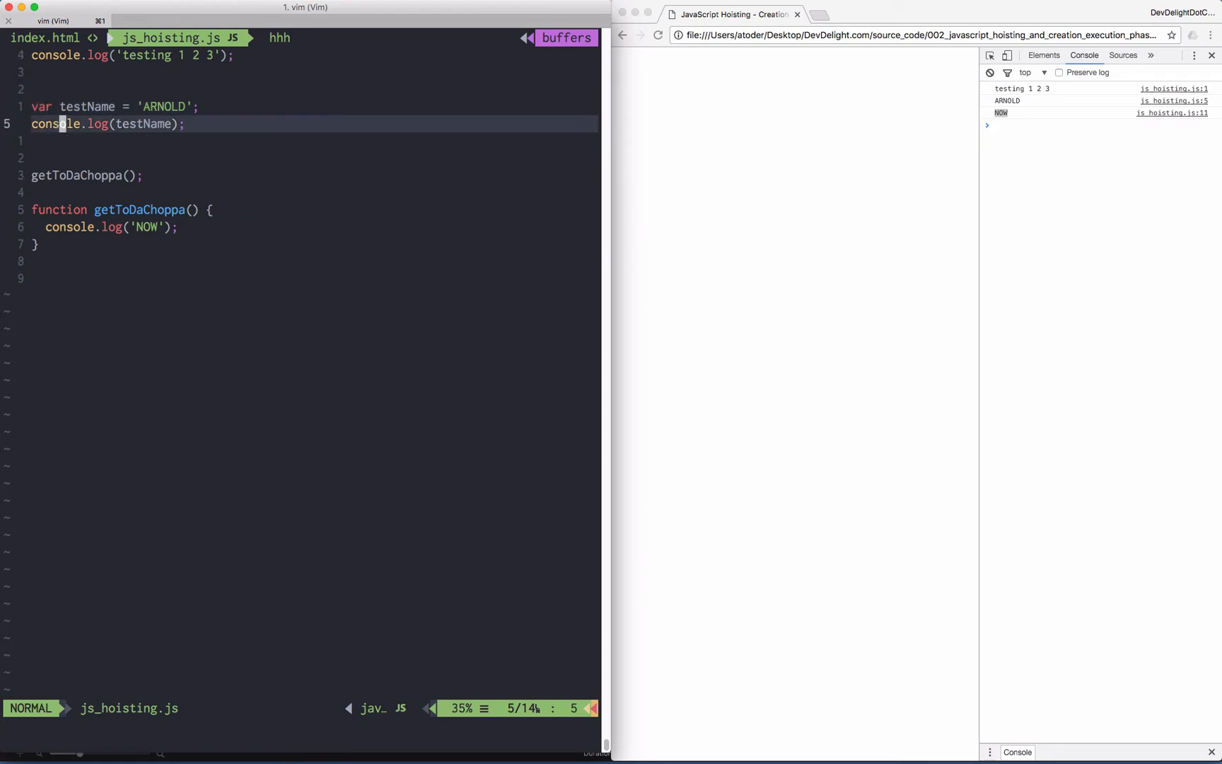
Split testName into 'var testName; // creation phase' and an assignment commented 'Execution phase'.
key(i)
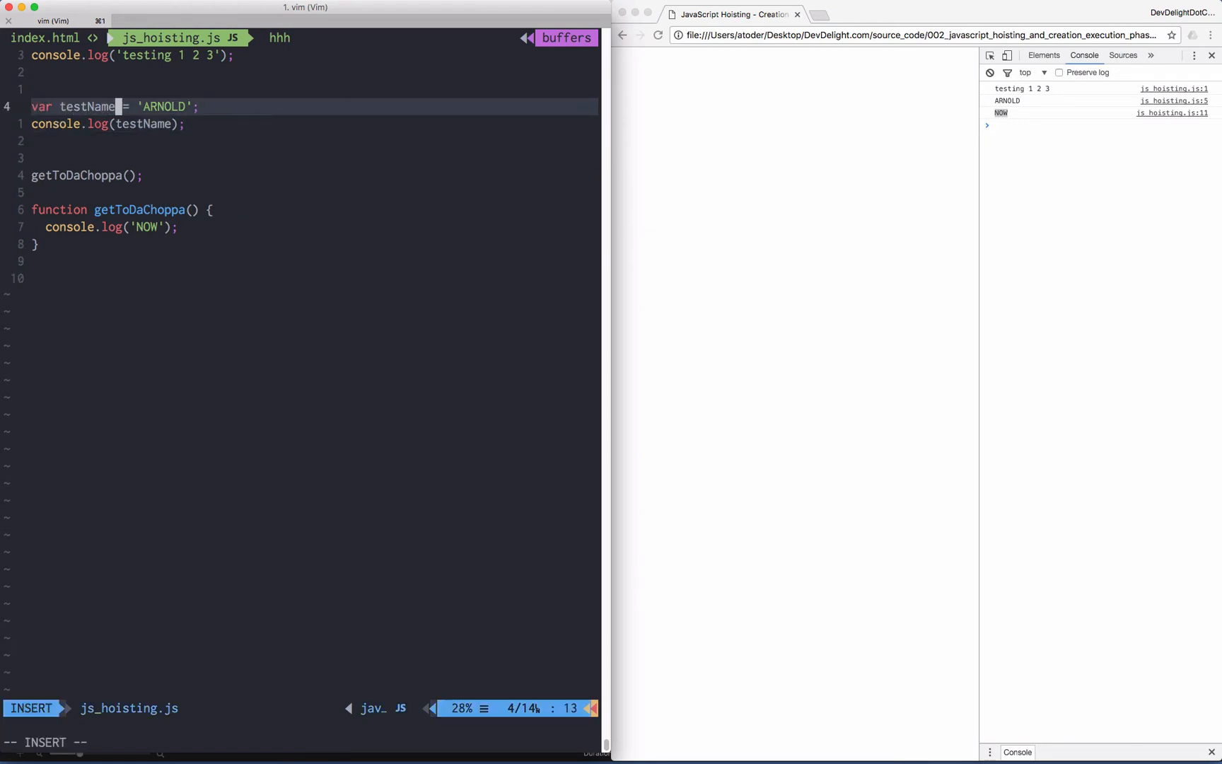
key(Escape)
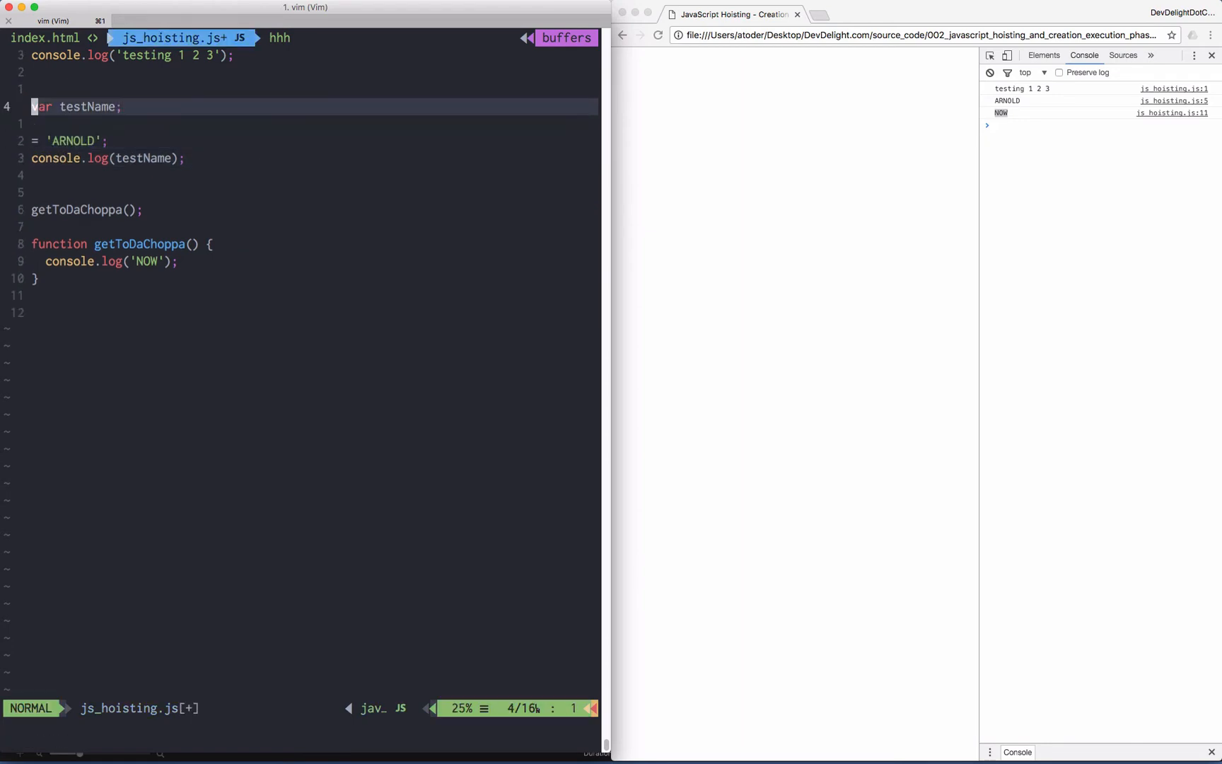
text(// creation)
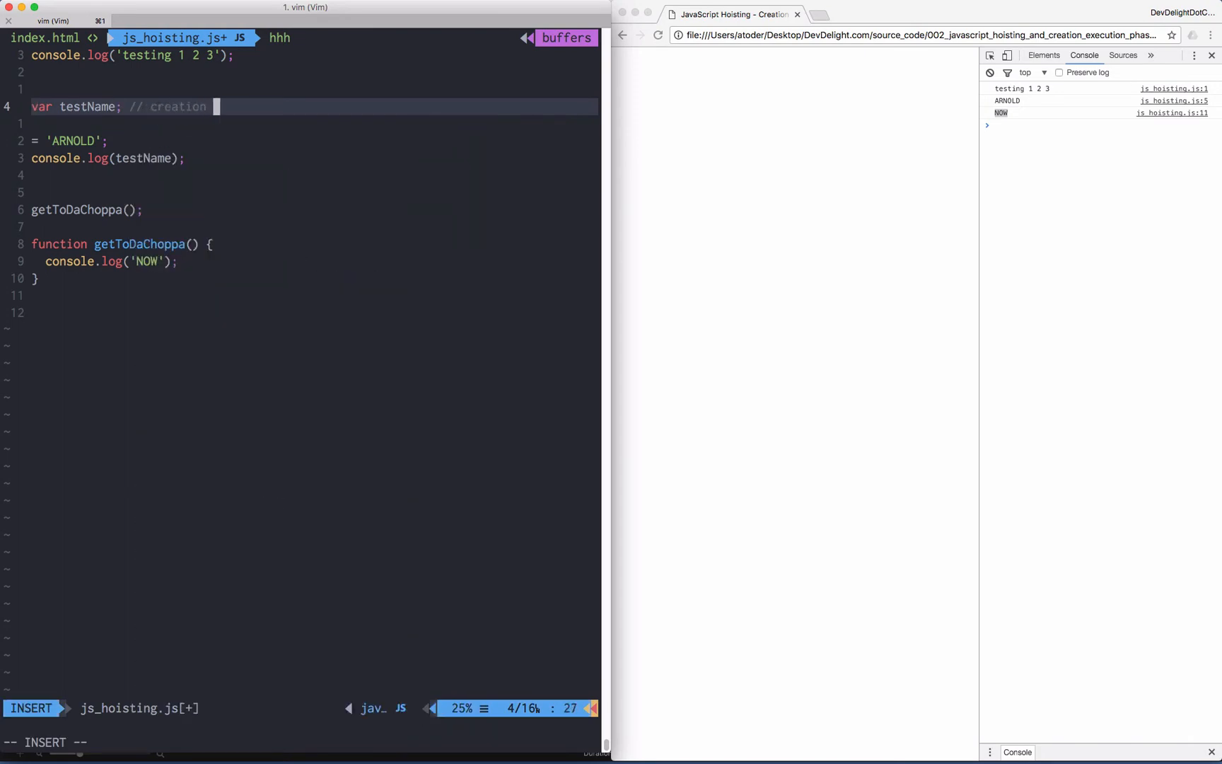
key(Escape)
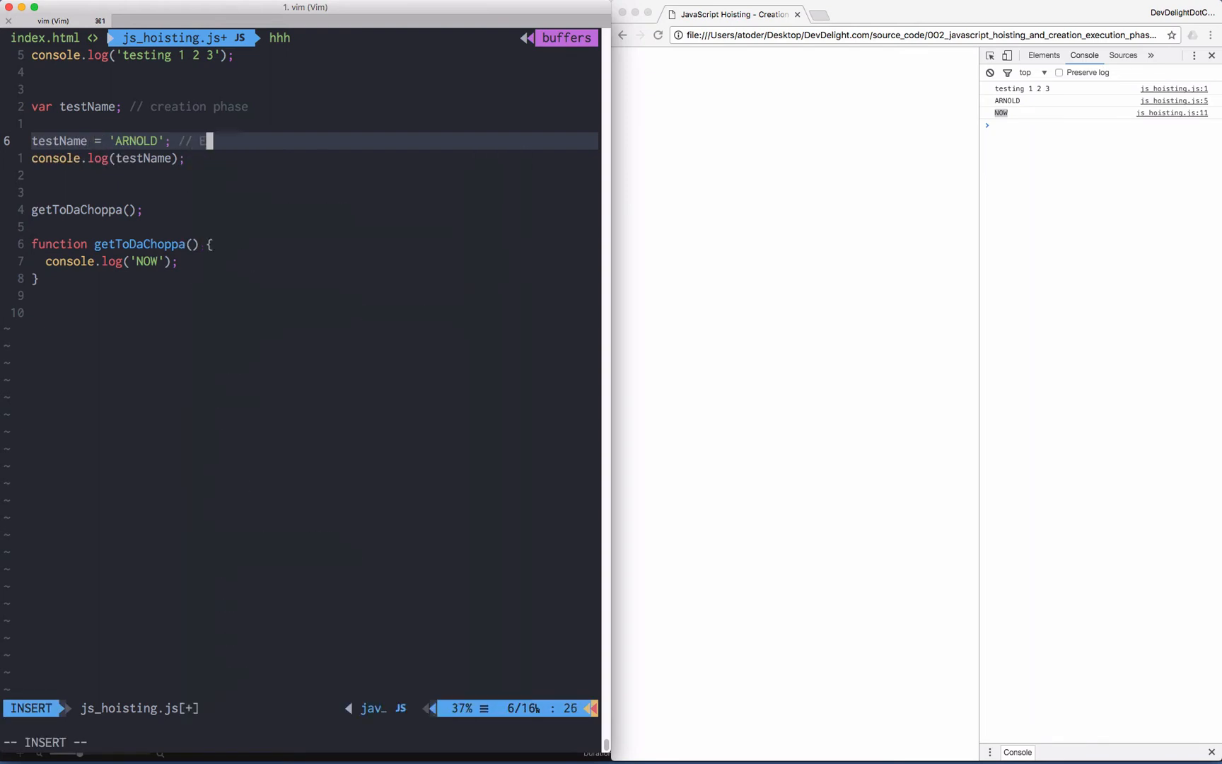
text(Execution phase)
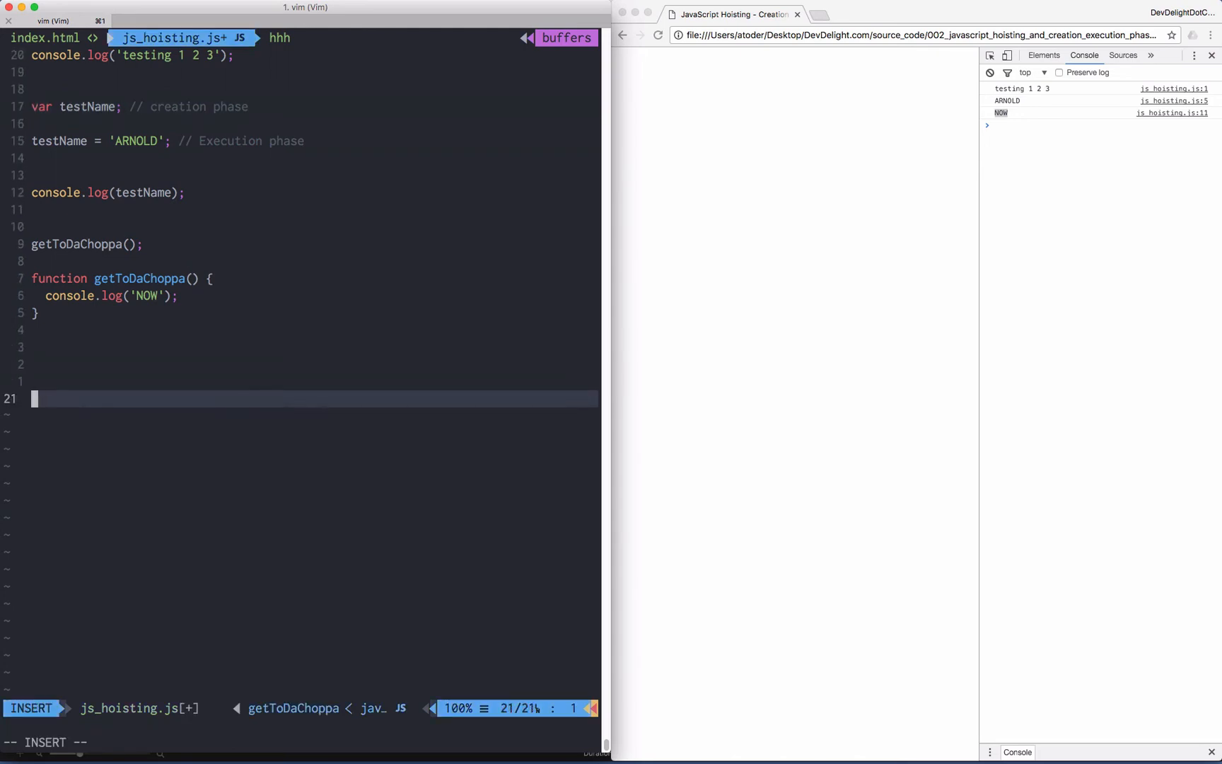
Write function expression getToDaChoppaNOW logging 'GET TO DA CHOPPA AGAIN!' and begin a line above.
text(var)
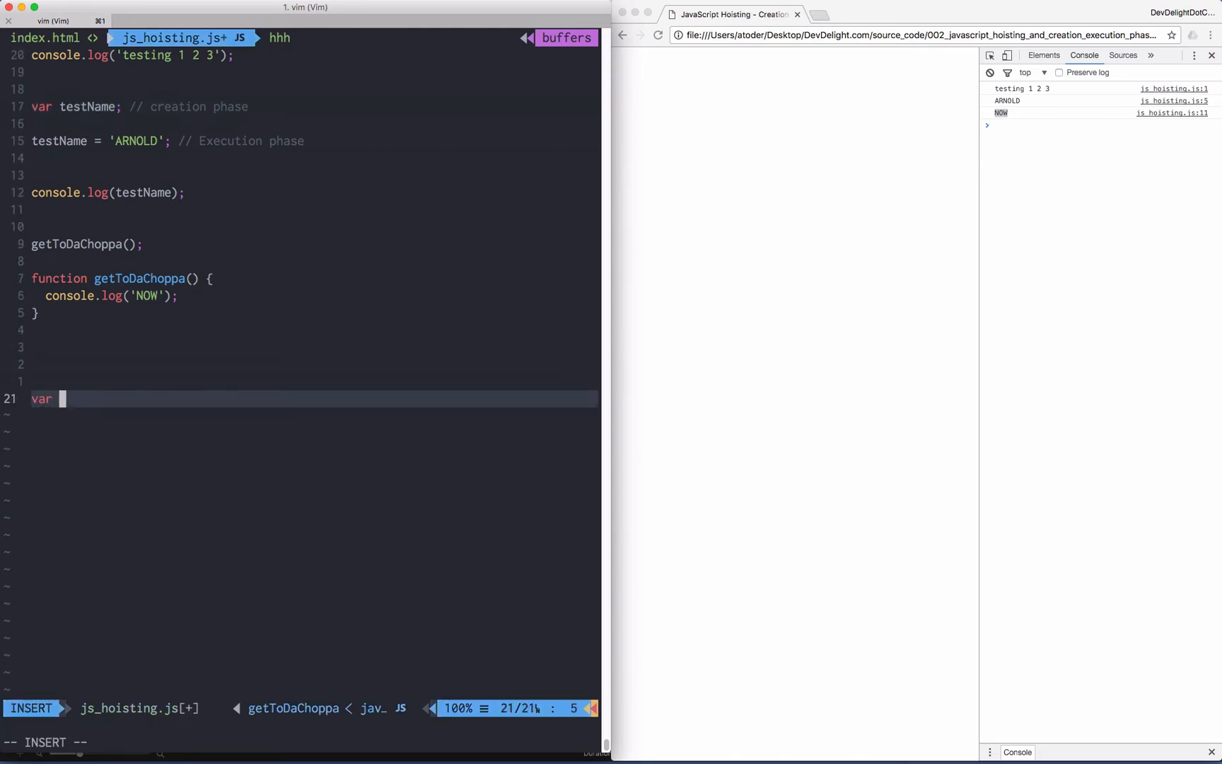
text(getToDaCho)
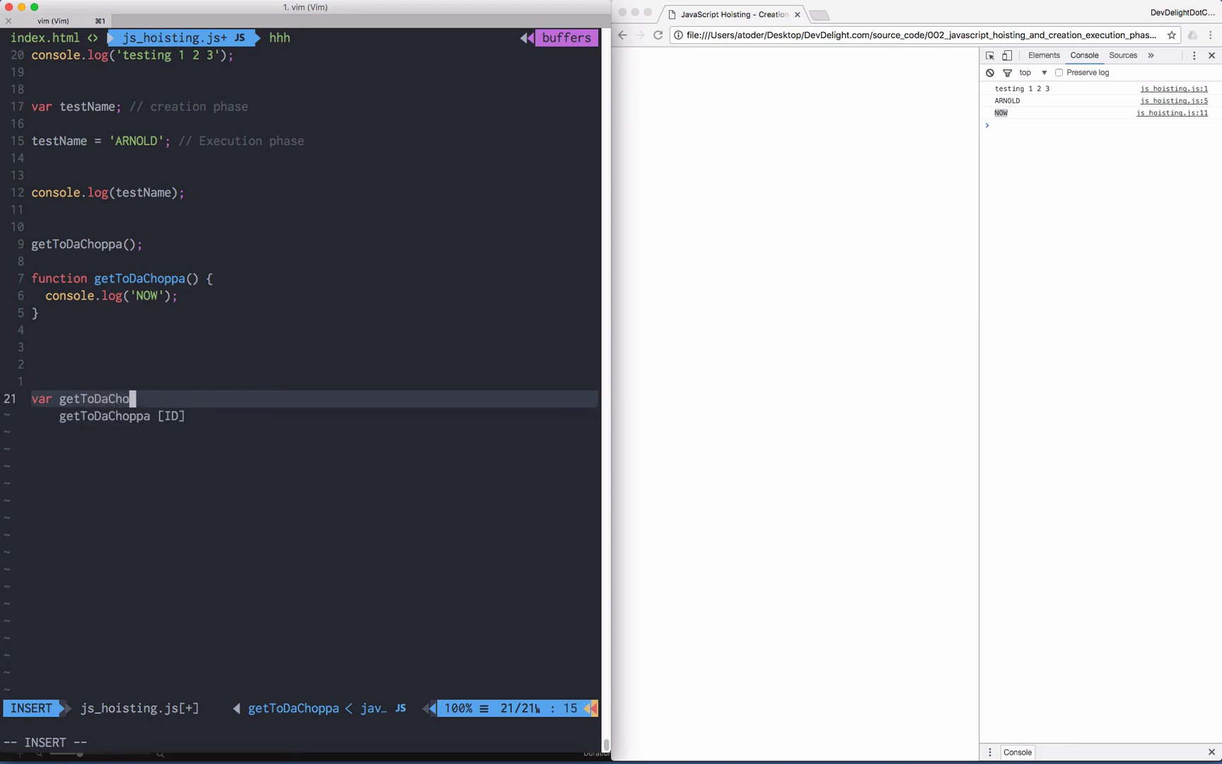
text(ppaNOW())
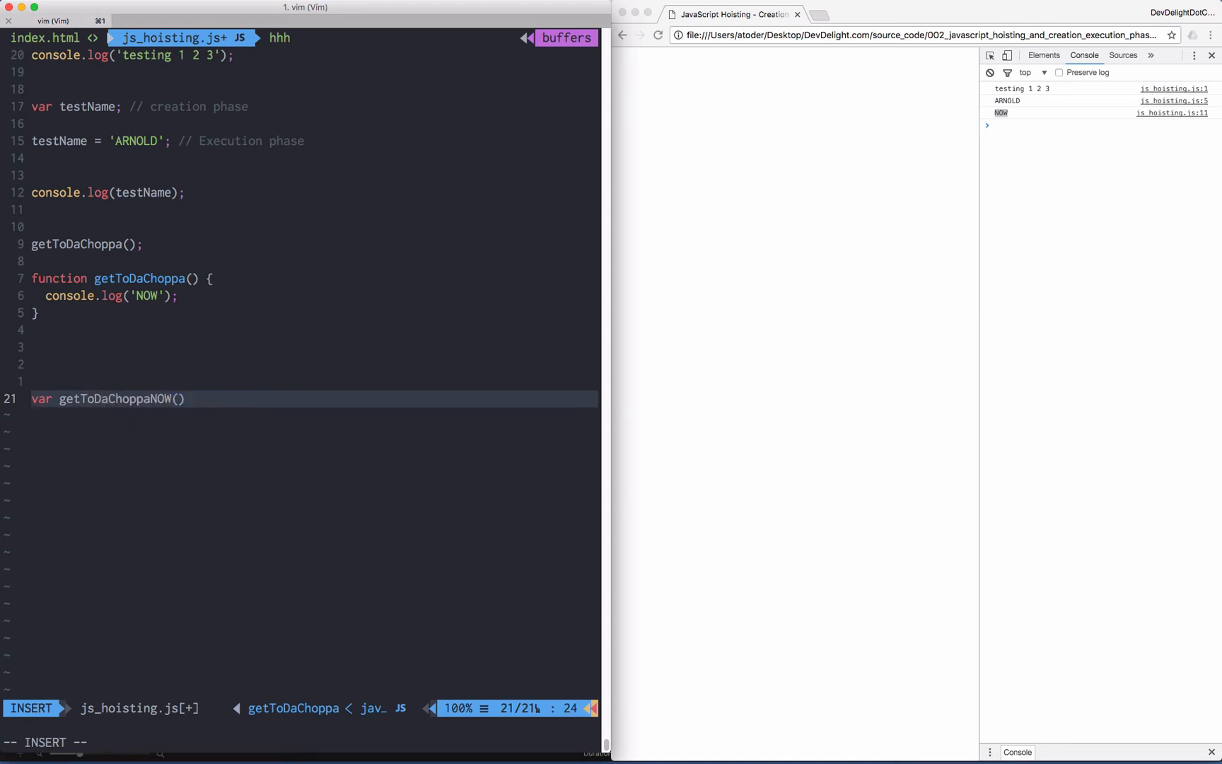
text(= fu)
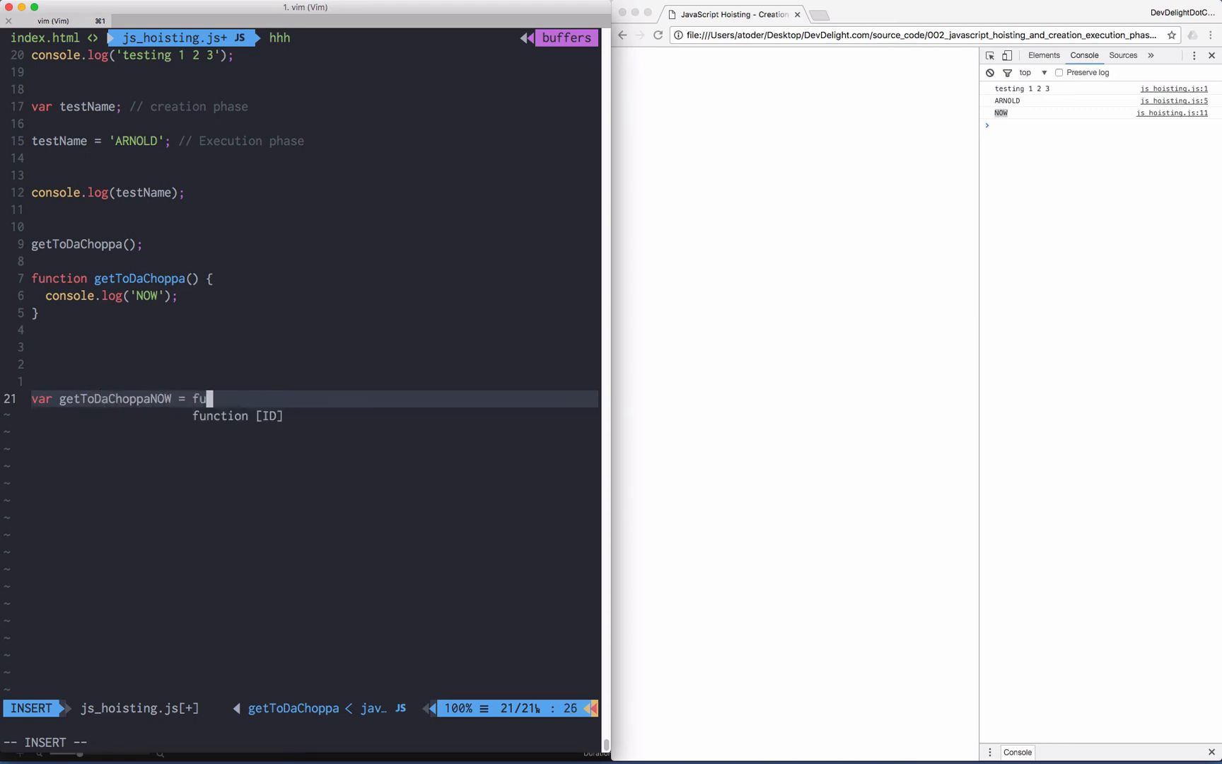
text(nction () {)
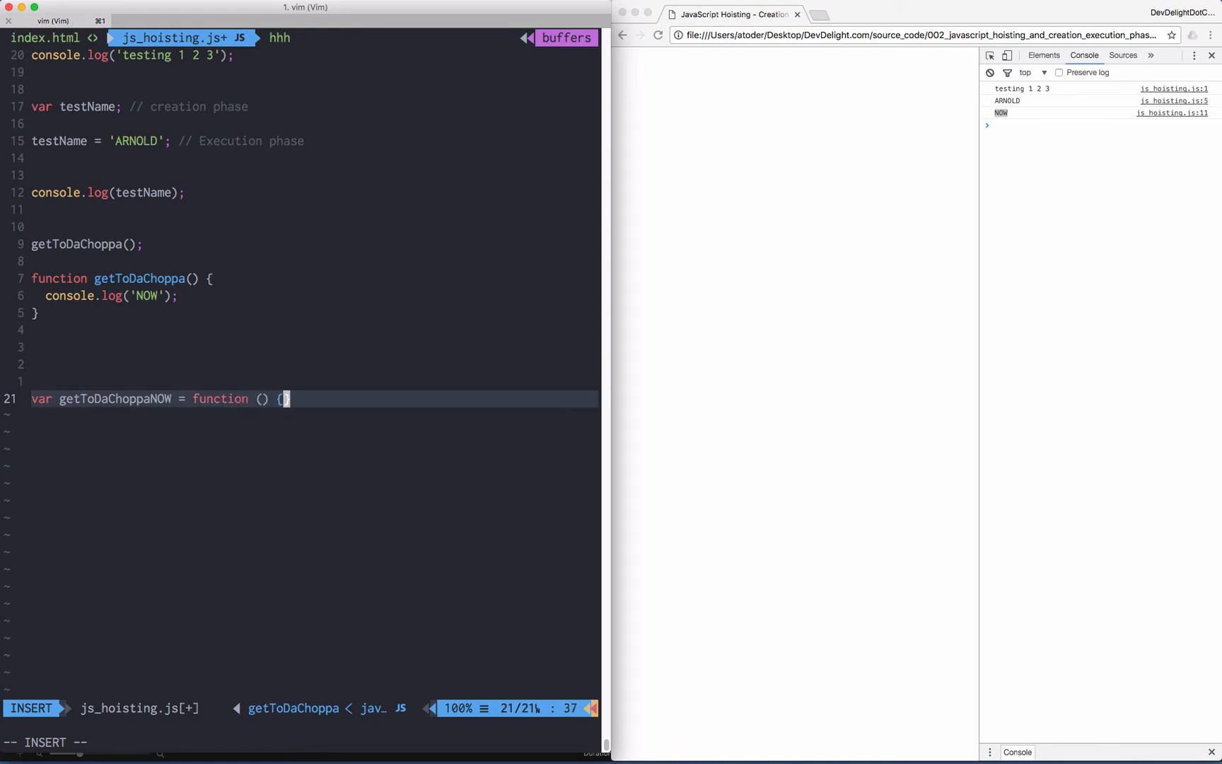
text(con)
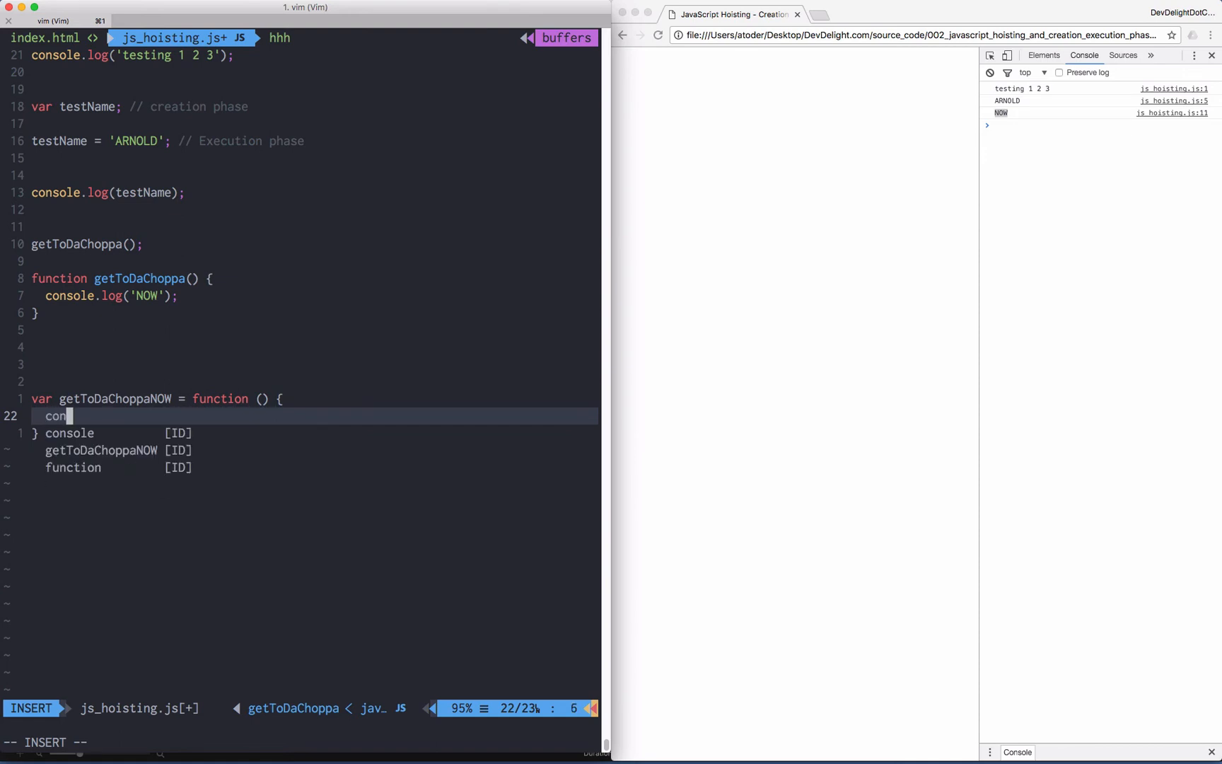
text(sole.log()
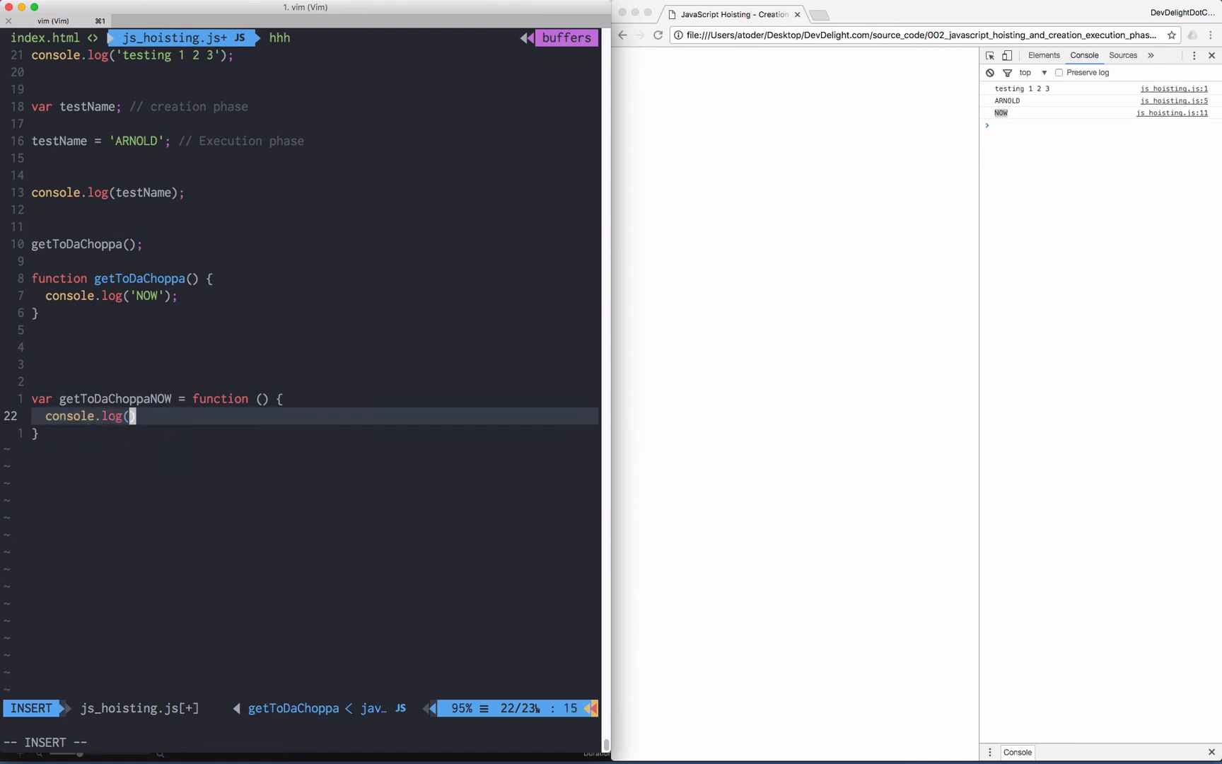
text('GET ')
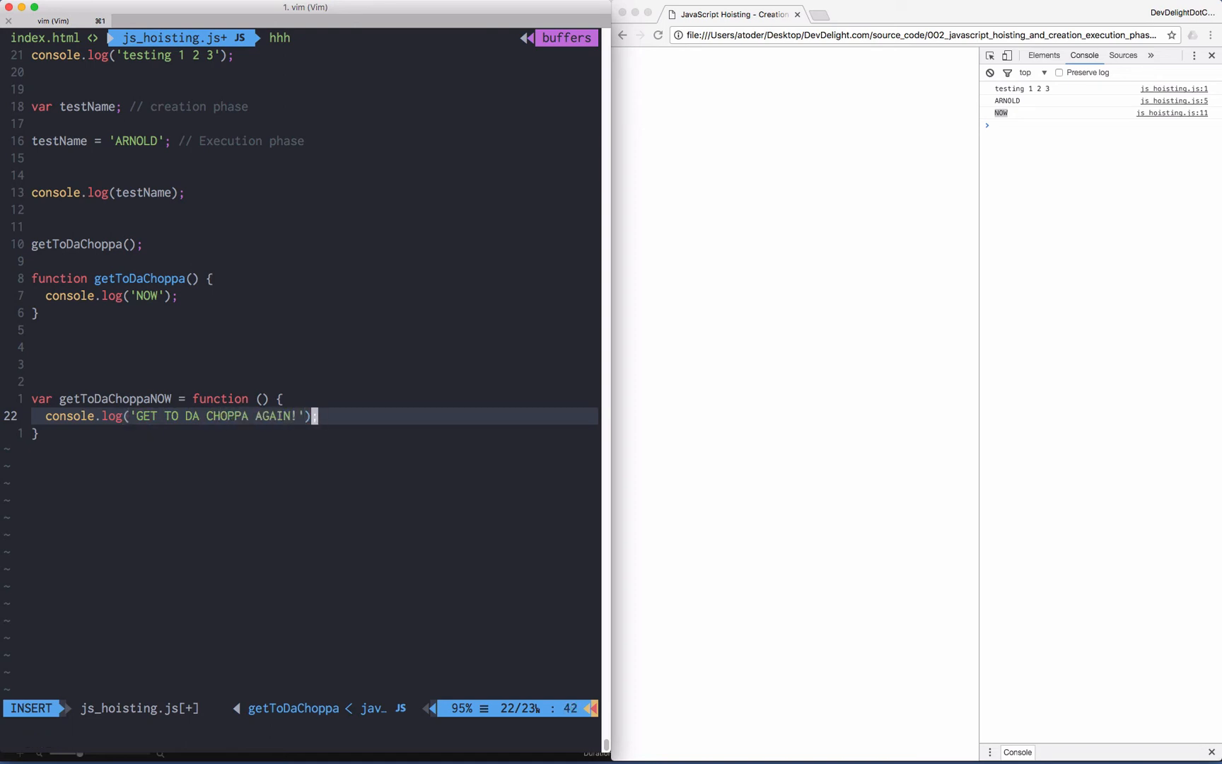
key(Escape)
text(getToDaChoppaNOW)
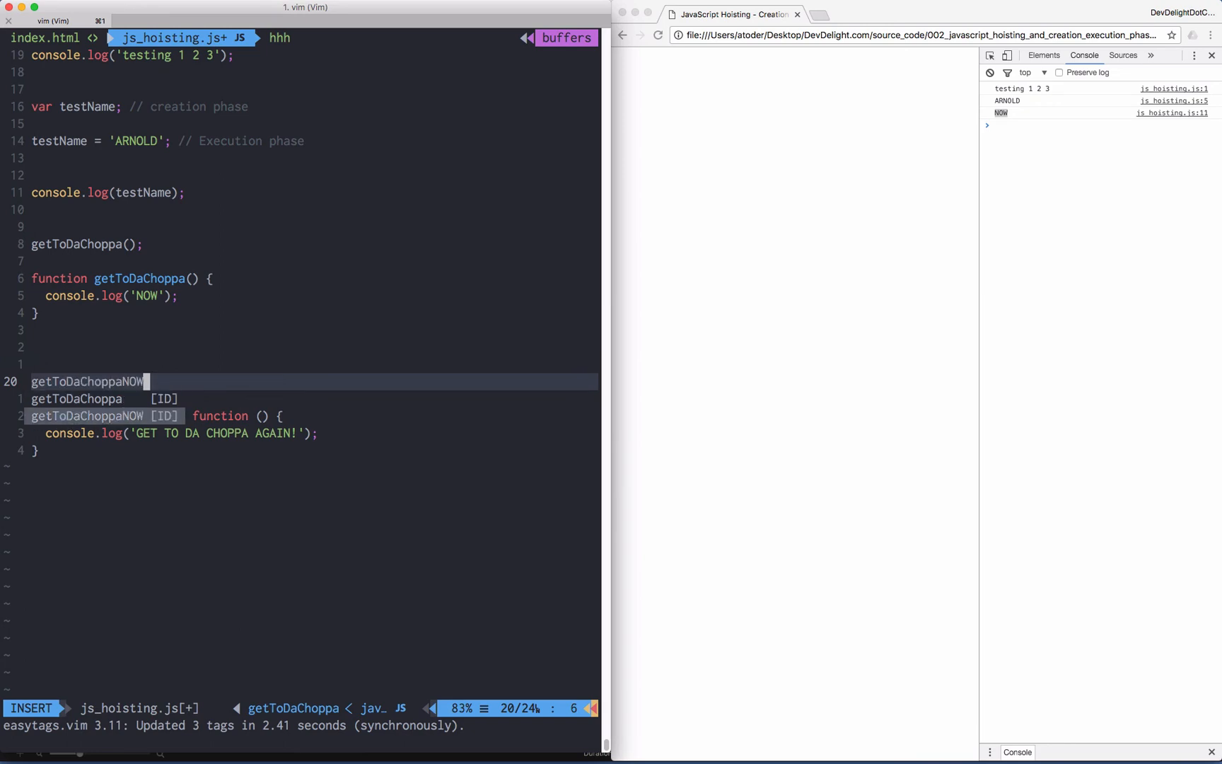
Complete the getToDaChoppaNOW(); call, reload to print it, and assign testName 'ARNOLD' inline.
text(();)
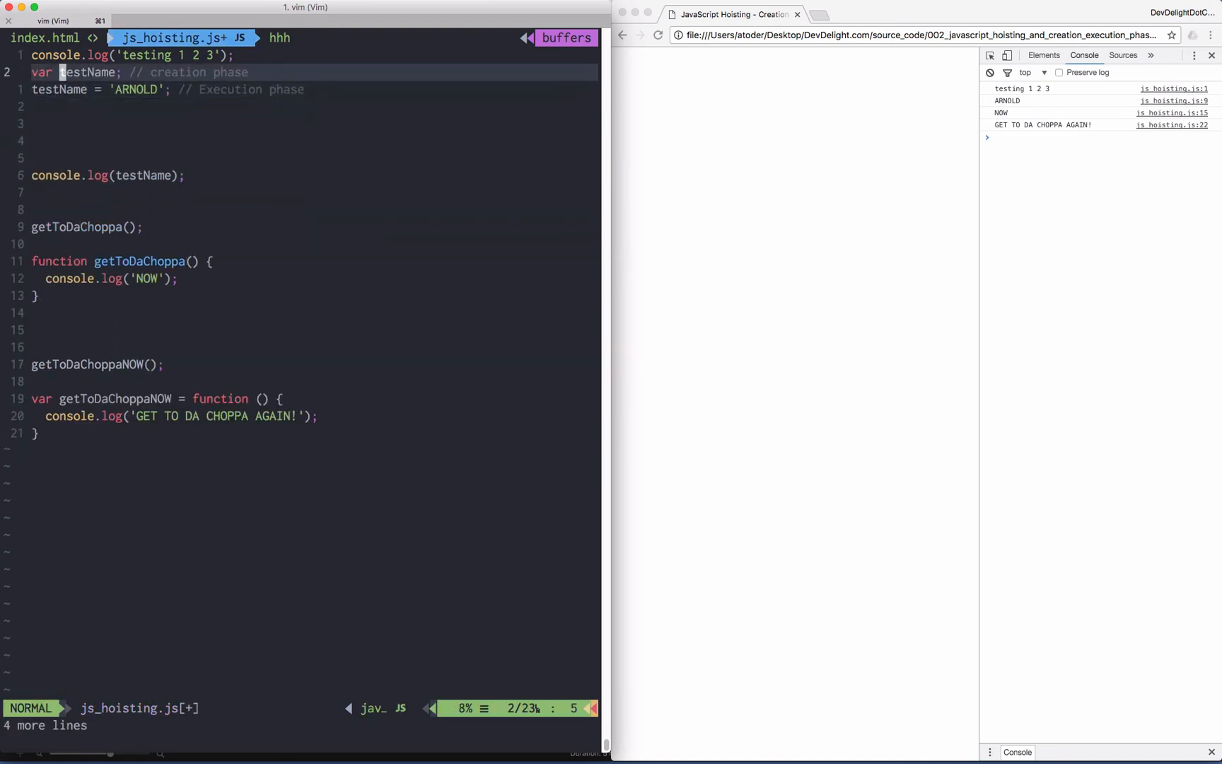
text(= AR)
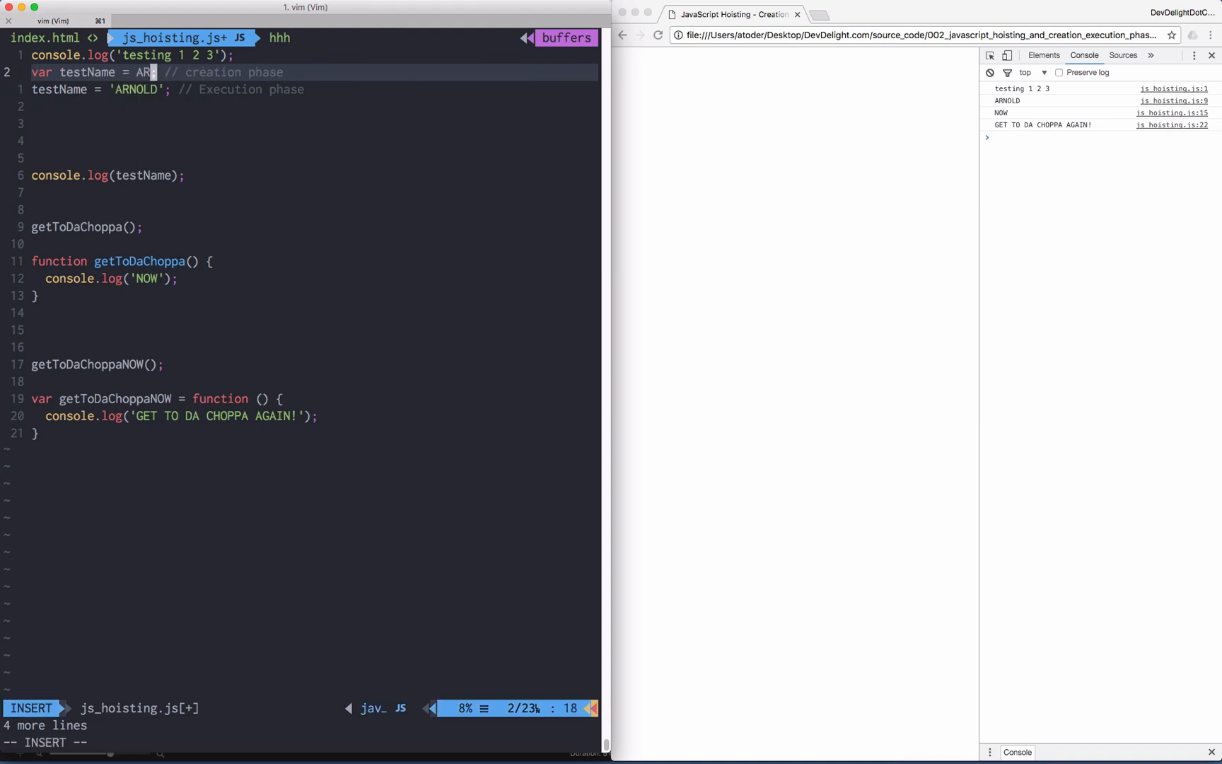
text(NOLD';)
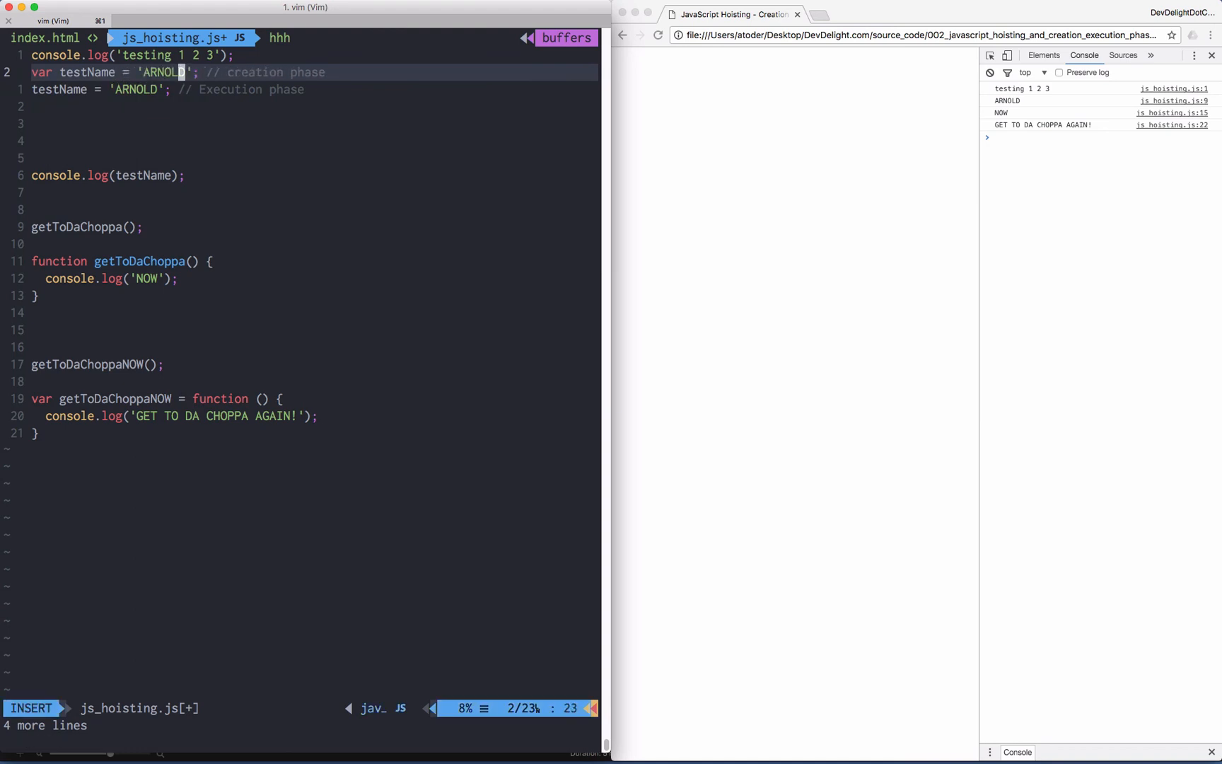